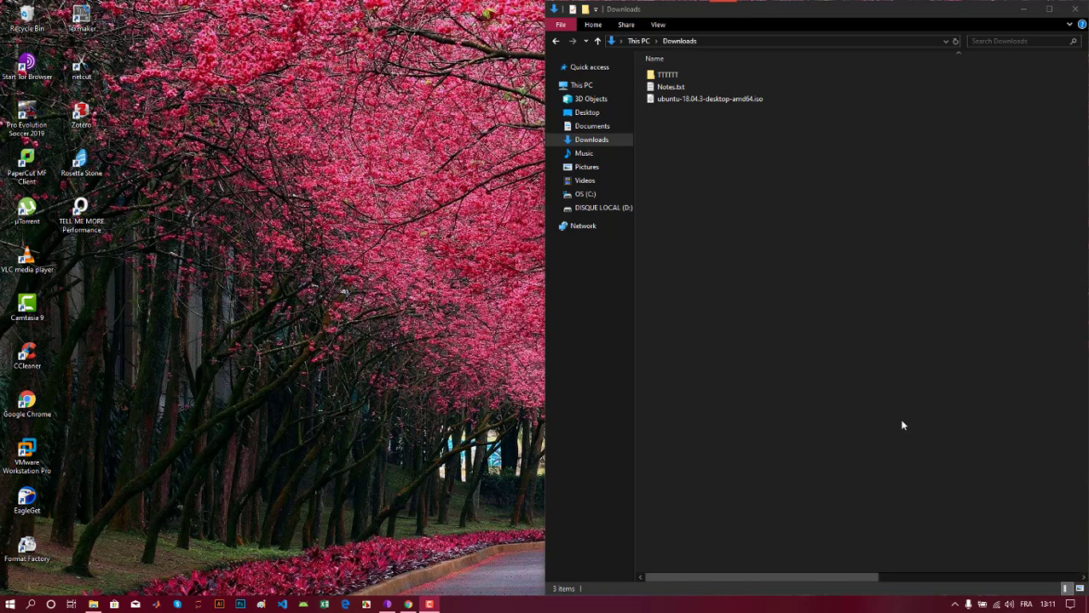
mouse_move(324, 498)
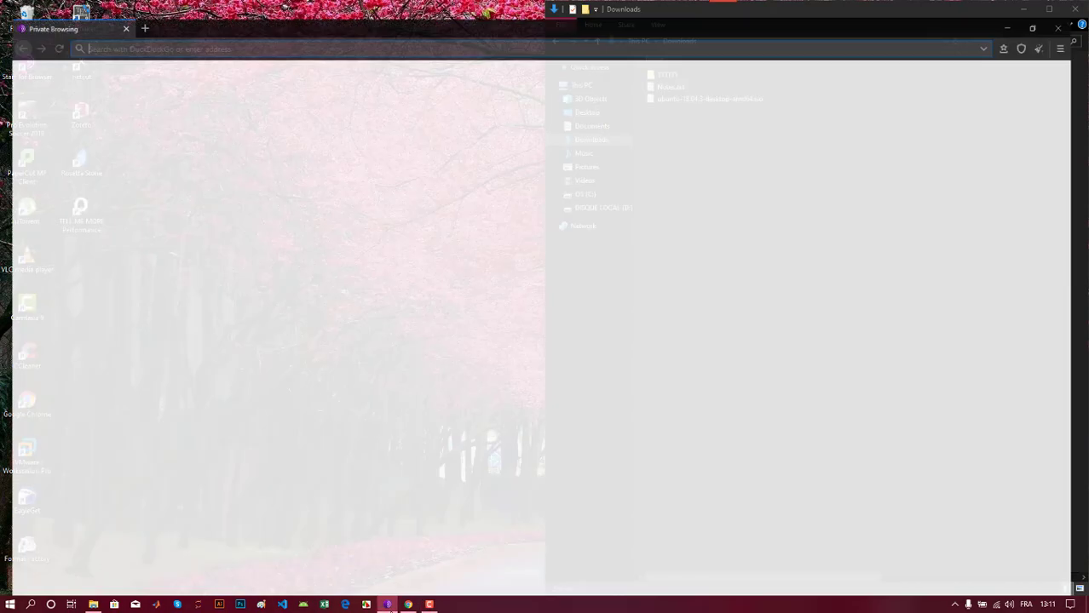
Search for Ubuntu in Firefox and open the official ubuntu.com site.
text(ubuntu)
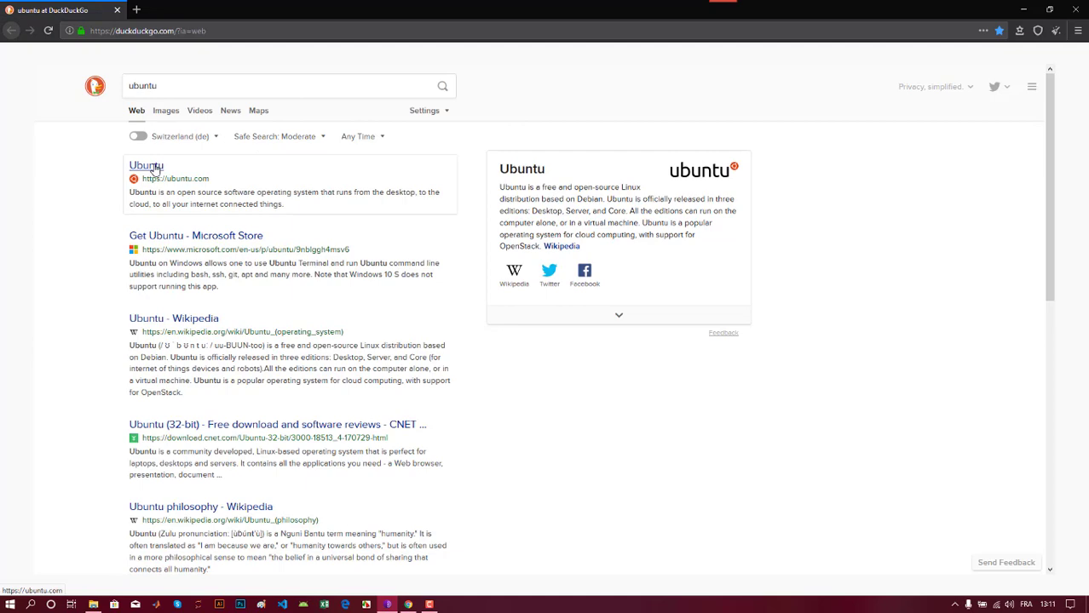
click(146, 166)
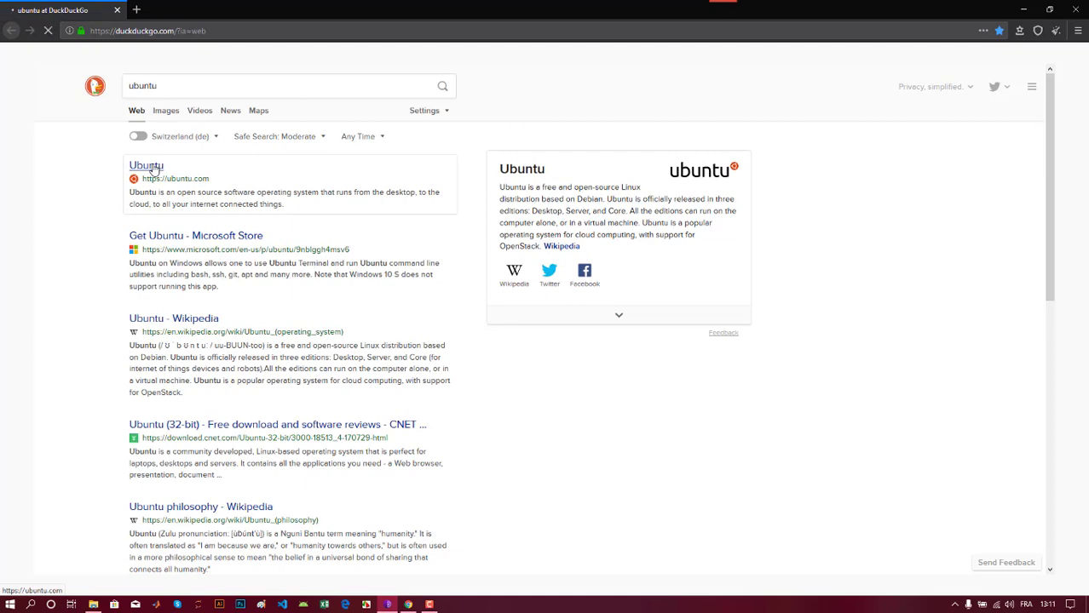
click(145, 166)
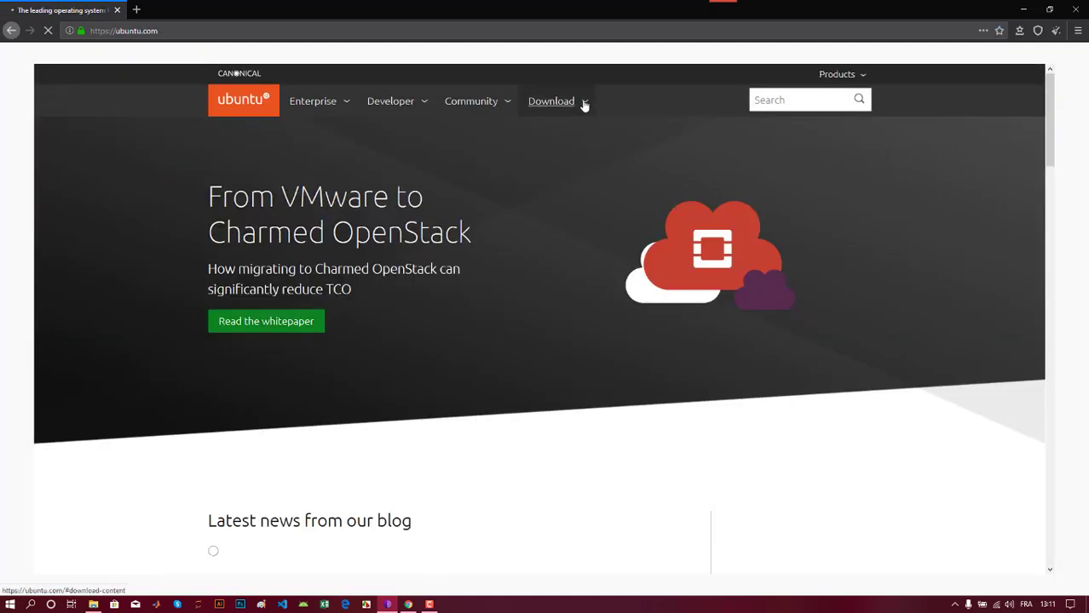
Download Ubuntu Desktop 18.04 LTS, scroll the thank-you page, then close Firefox.
click(551, 101)
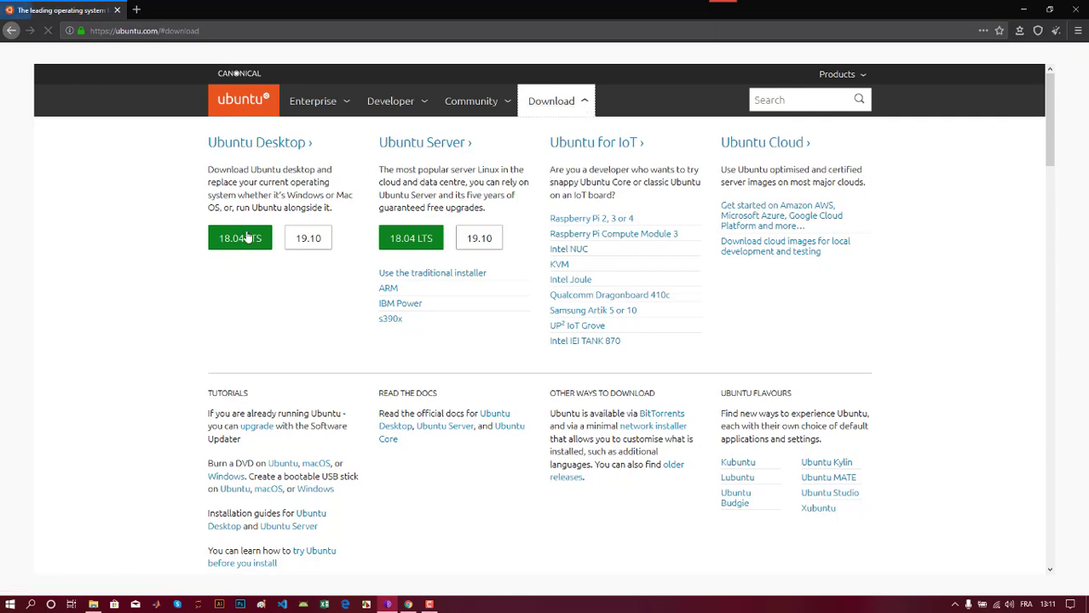
click(239, 238)
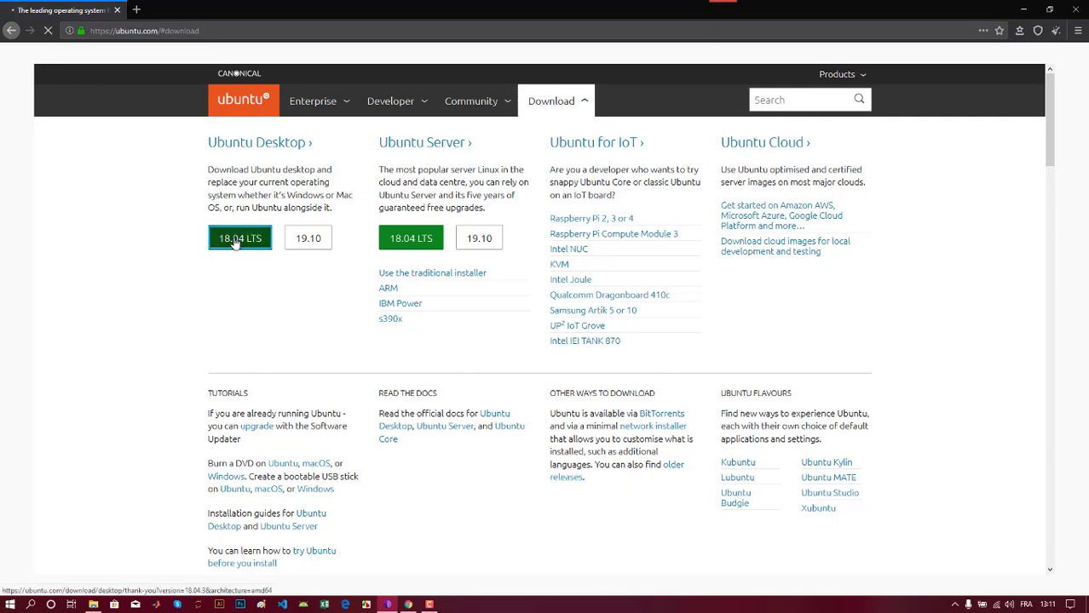
click(239, 238)
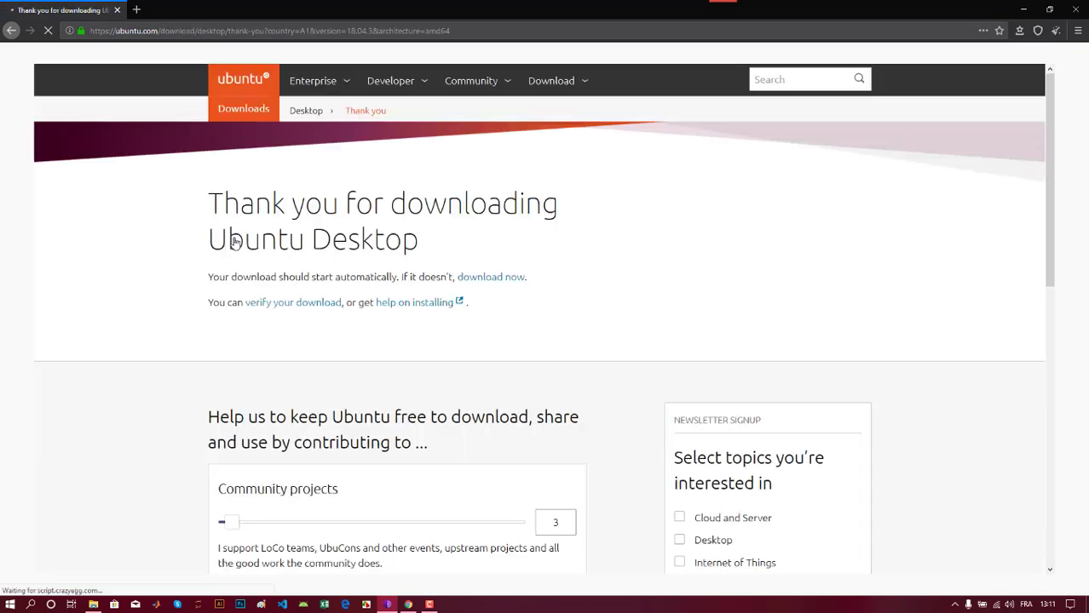
scroll(down, 3)
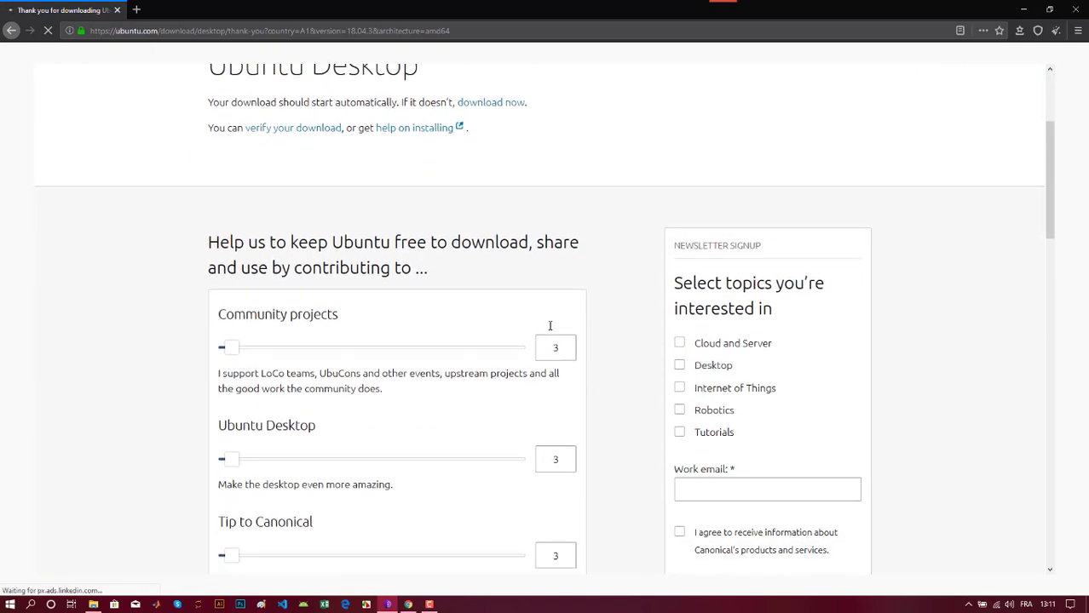
scroll(down, 3)
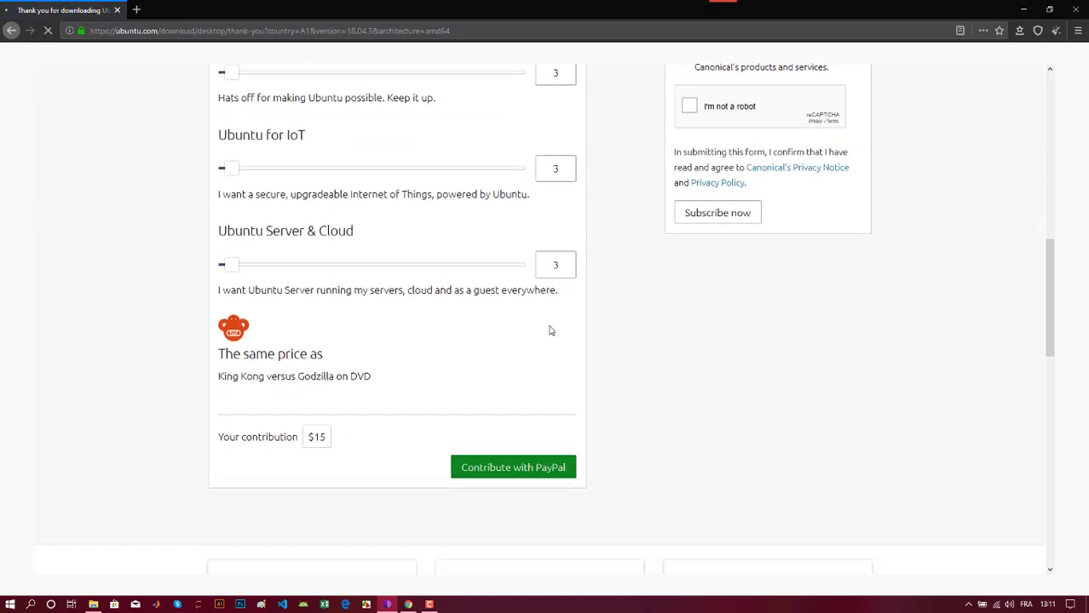
scroll(down, 3)
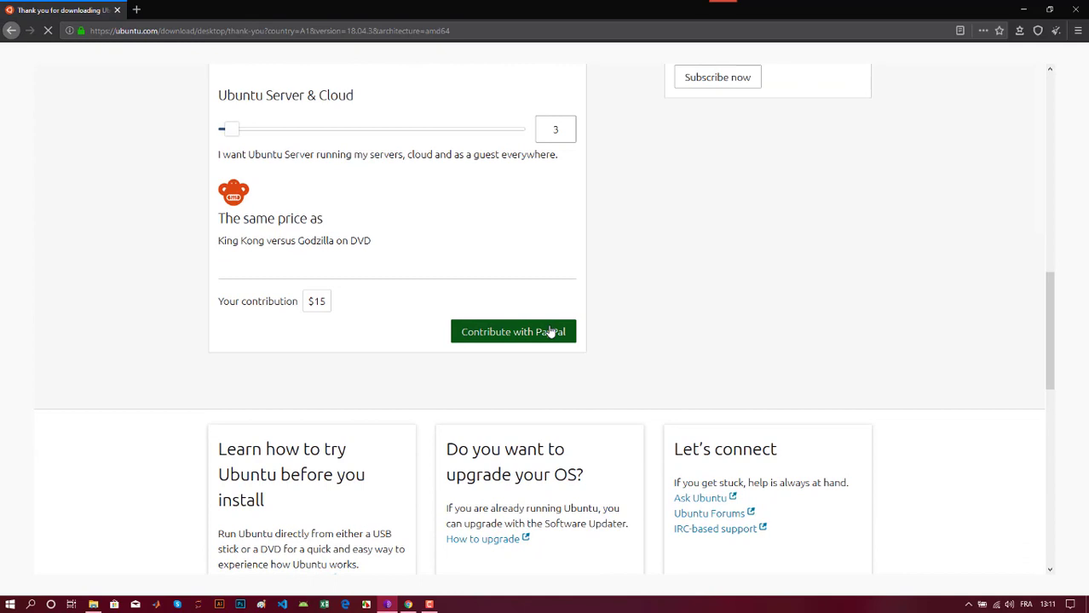
click(513, 331)
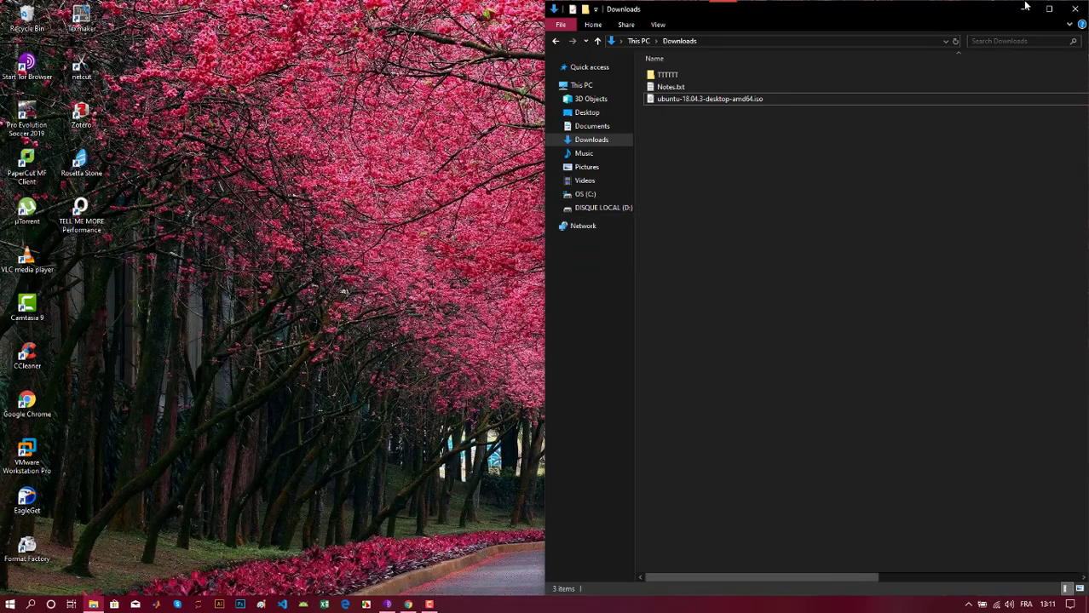
Minimize the File Explorer Downloads window to reach VMware Workstation.
click(710, 99)
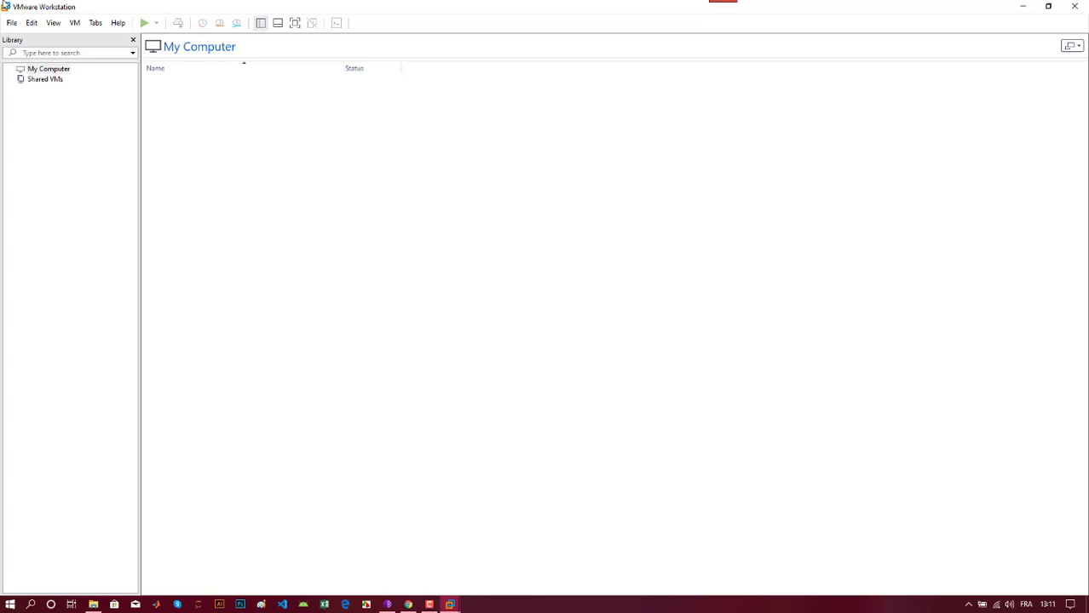
mouse_move(5, 28)
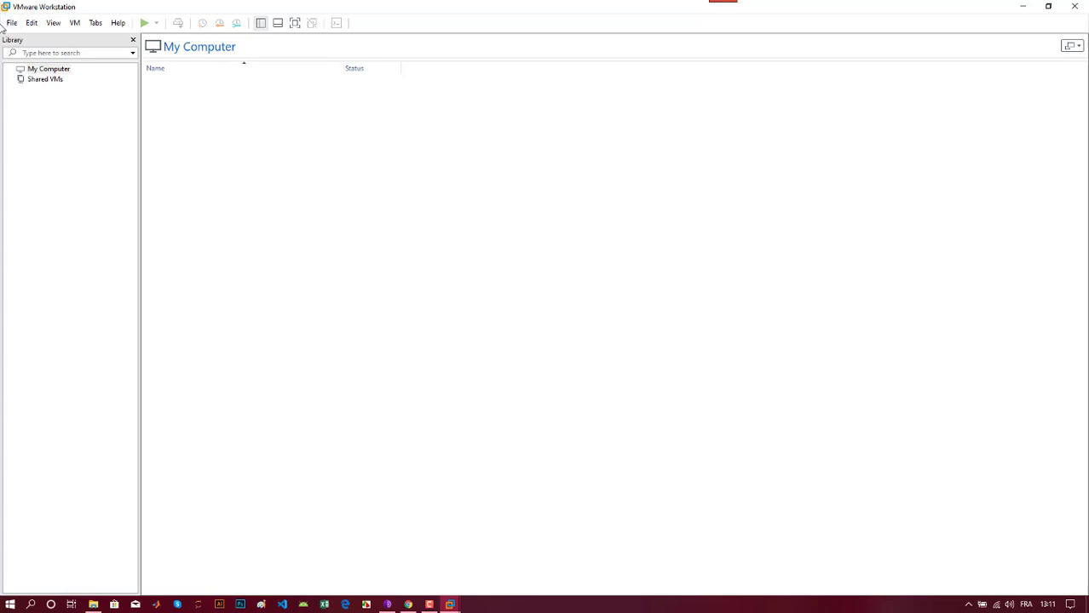
Start a new virtual machine with the Typical (recommended) configuration.
click(12, 23)
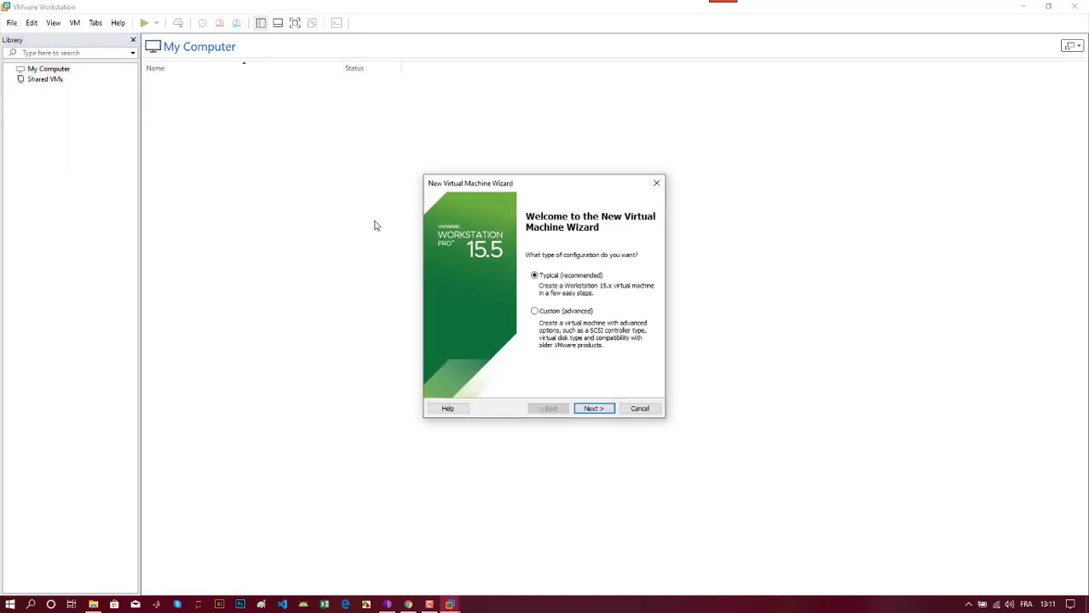
mouse_move(594, 389)
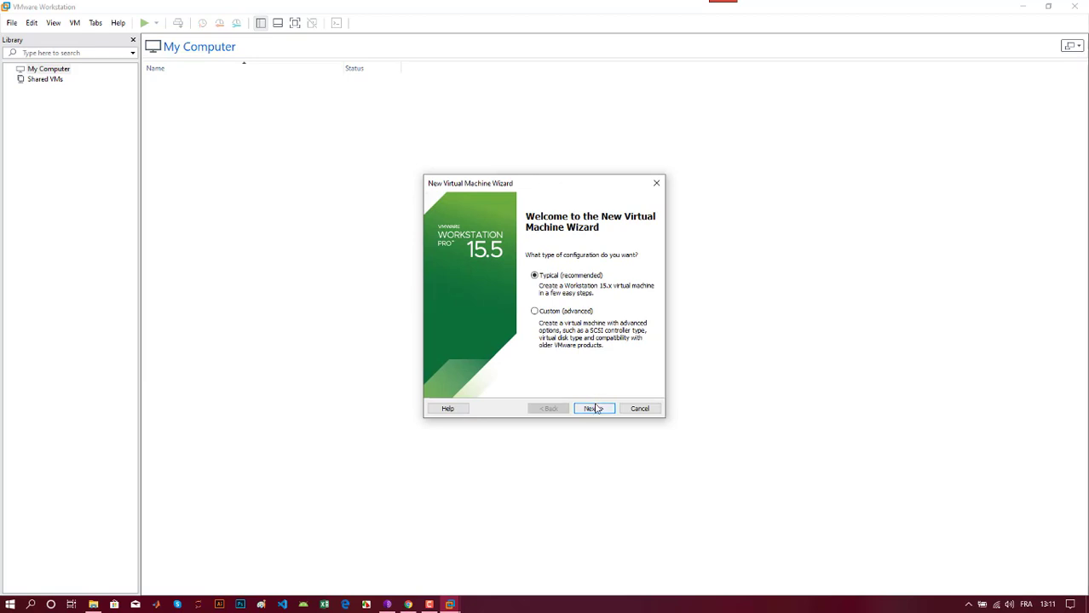
click(593, 408)
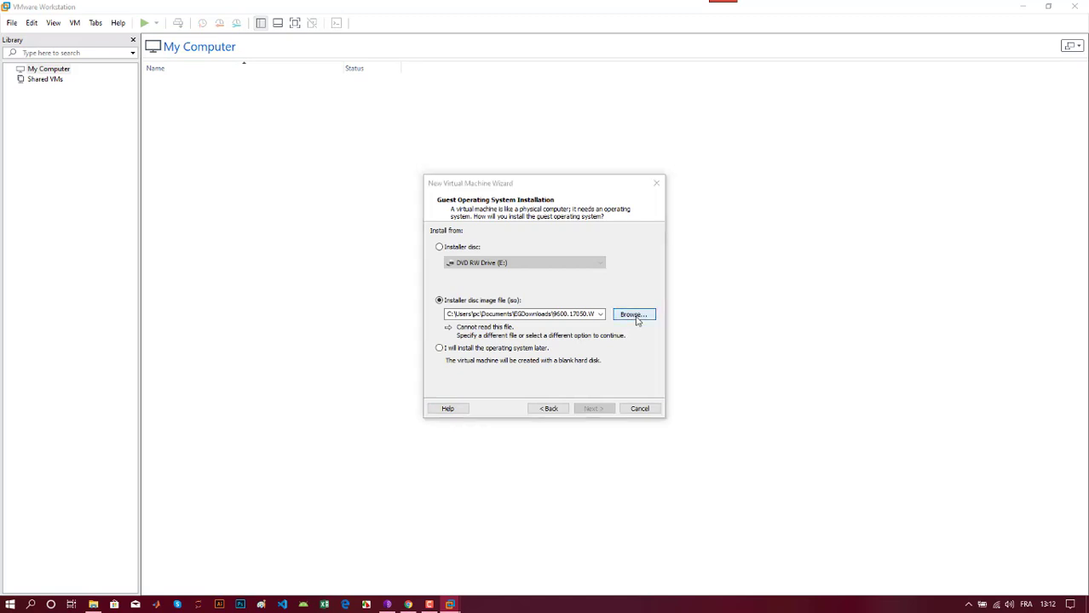
Choose ubuntu-18.04.3-desktop-amd64.iso from Downloads as the installer disc image.
click(632, 314)
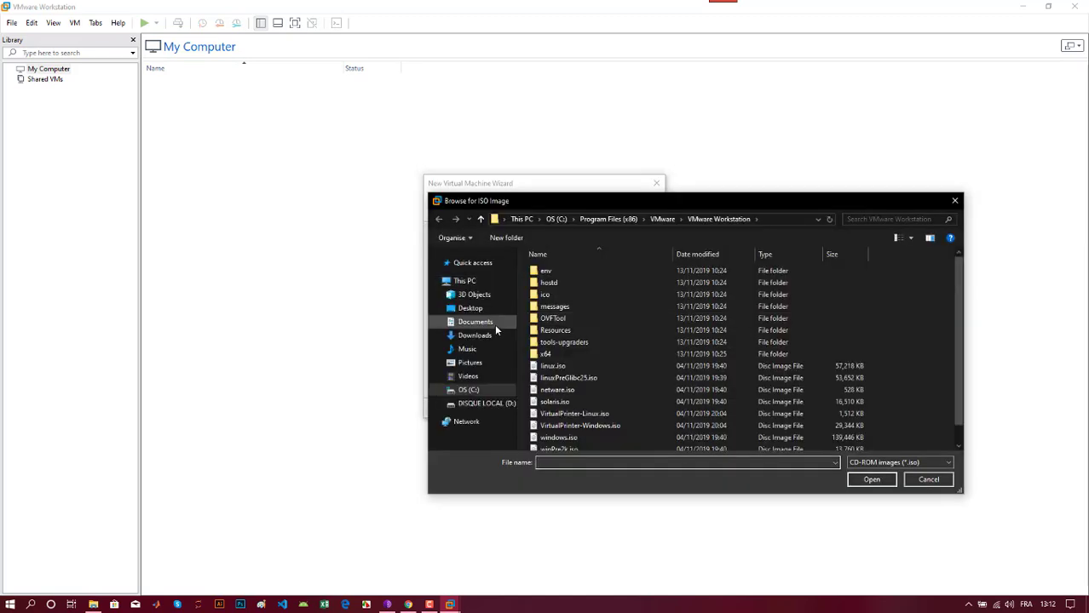
click(474, 335)
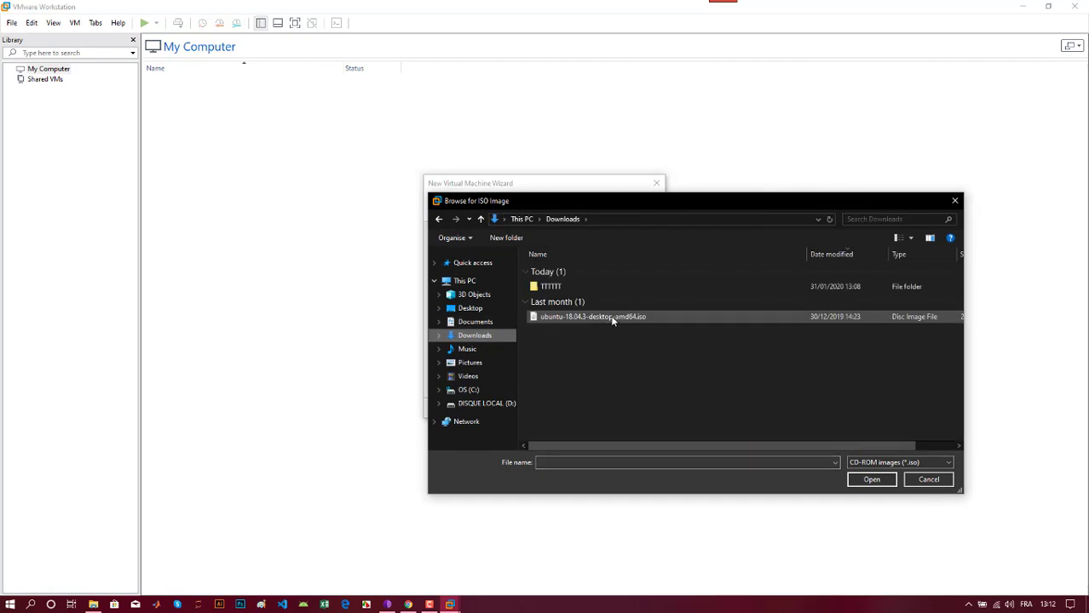
click(592, 316)
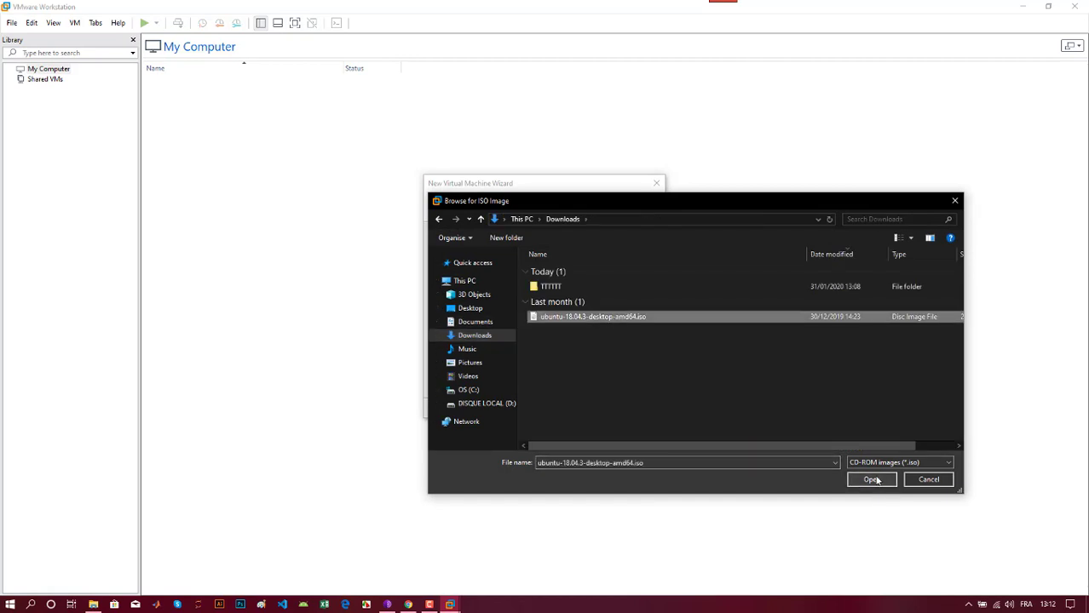
click(871, 479)
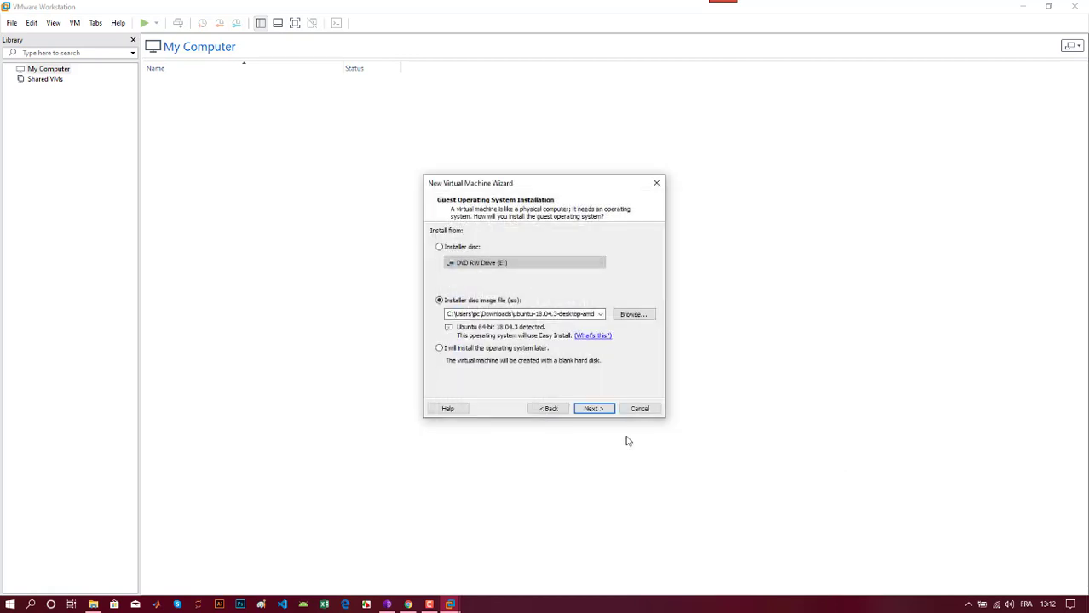
Enter the Linux account details and dismiss the invalid user name warning.
click(593, 408)
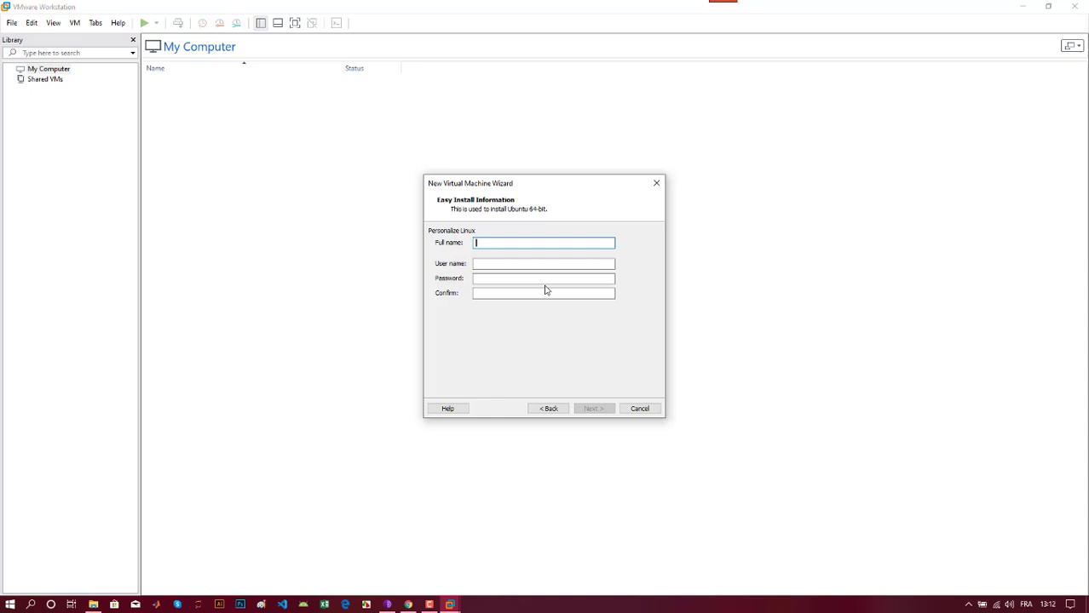
text(VM)
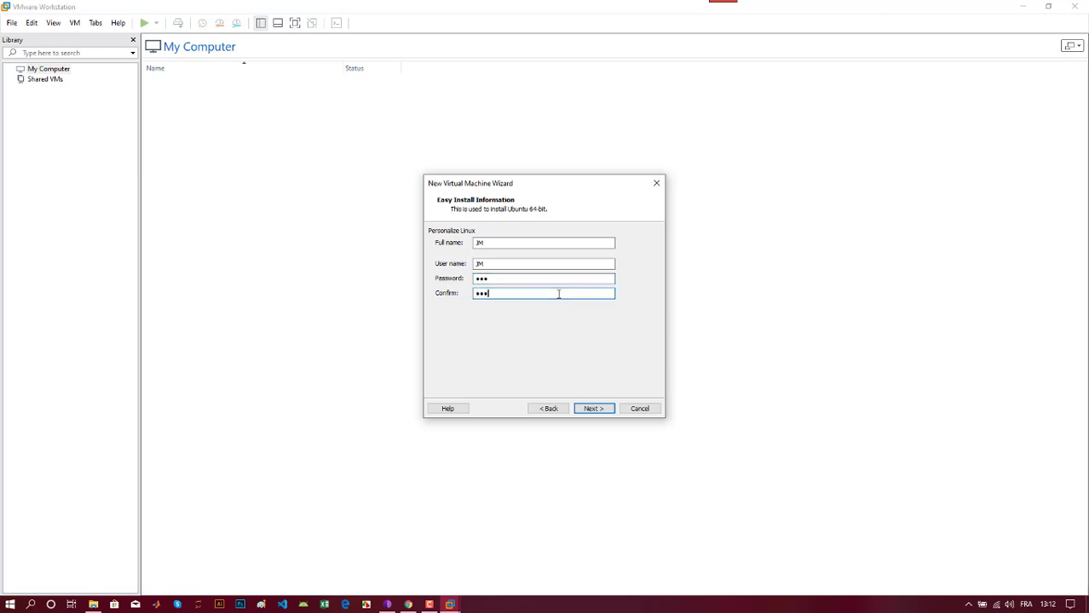
click(592, 408)
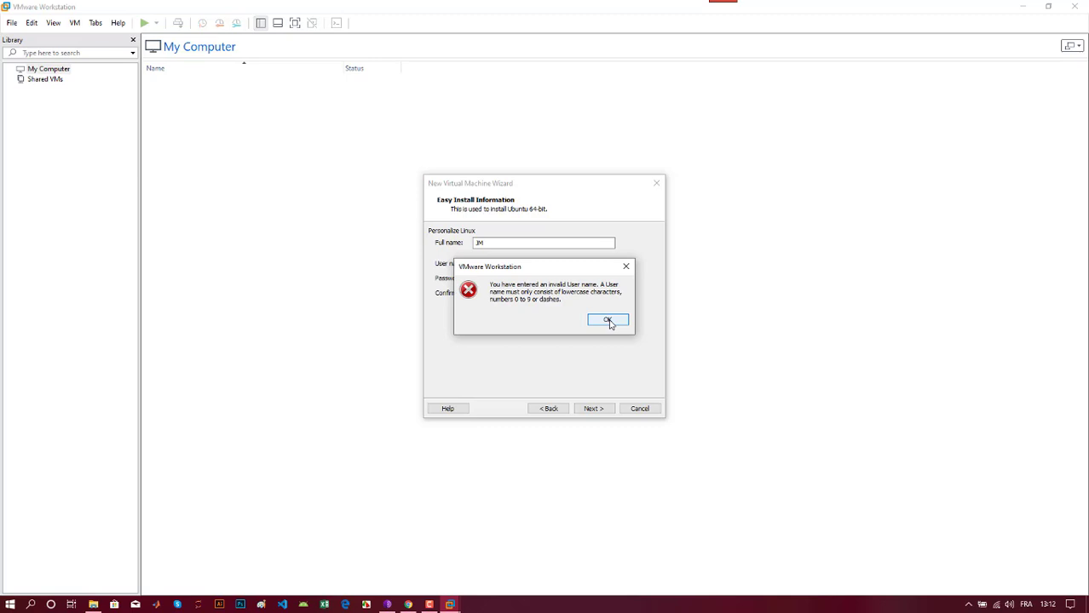
click(607, 320)
text(j)
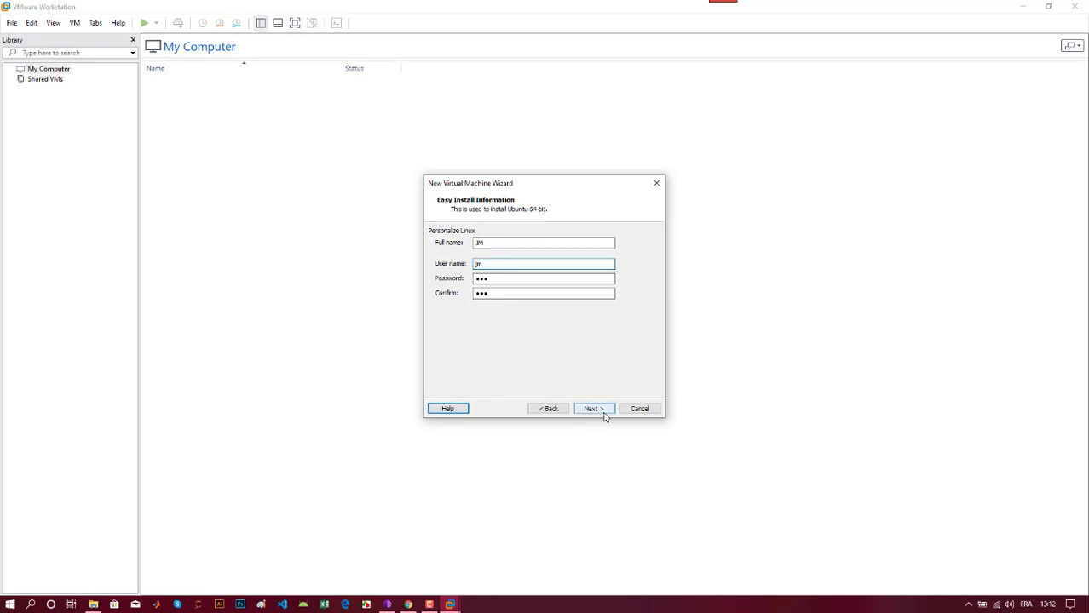
Correct the user name to lowercase 'mourad' and keep the default name Ubuntu 64-bit.
text(mourad)
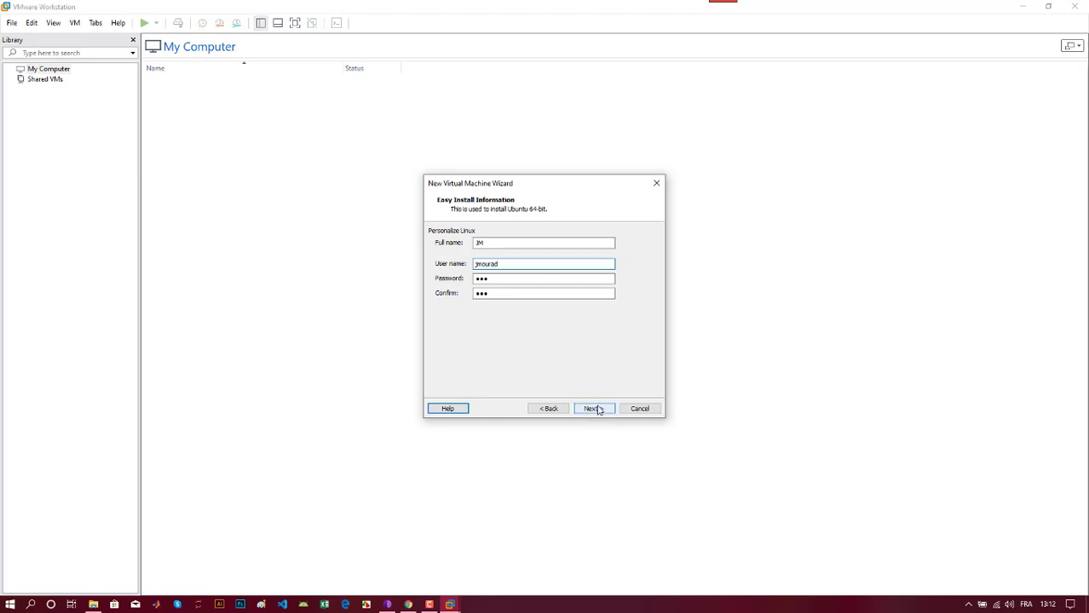
click(593, 408)
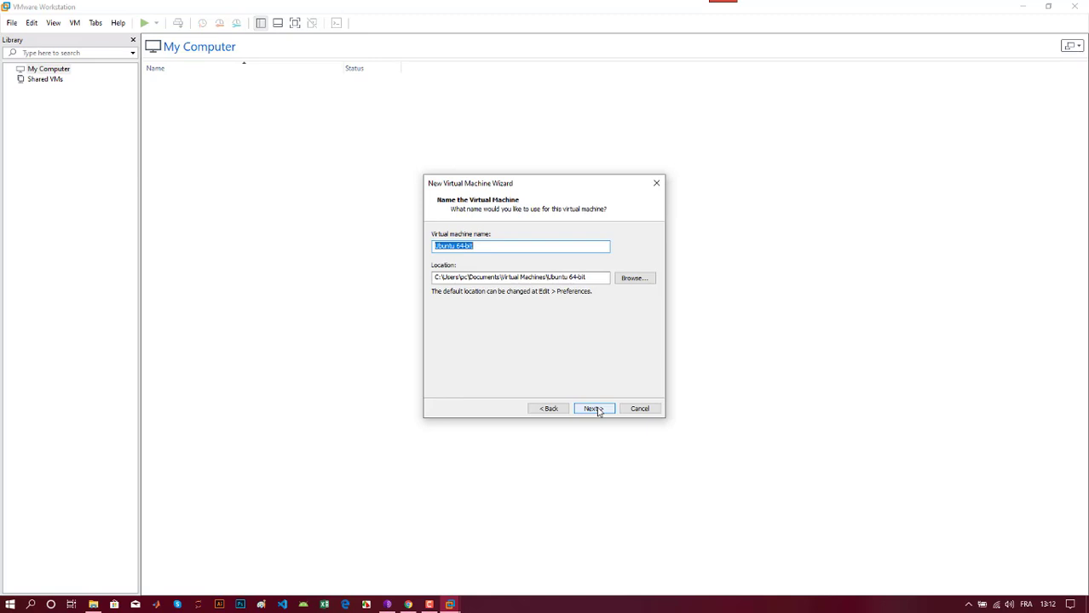
click(592, 408)
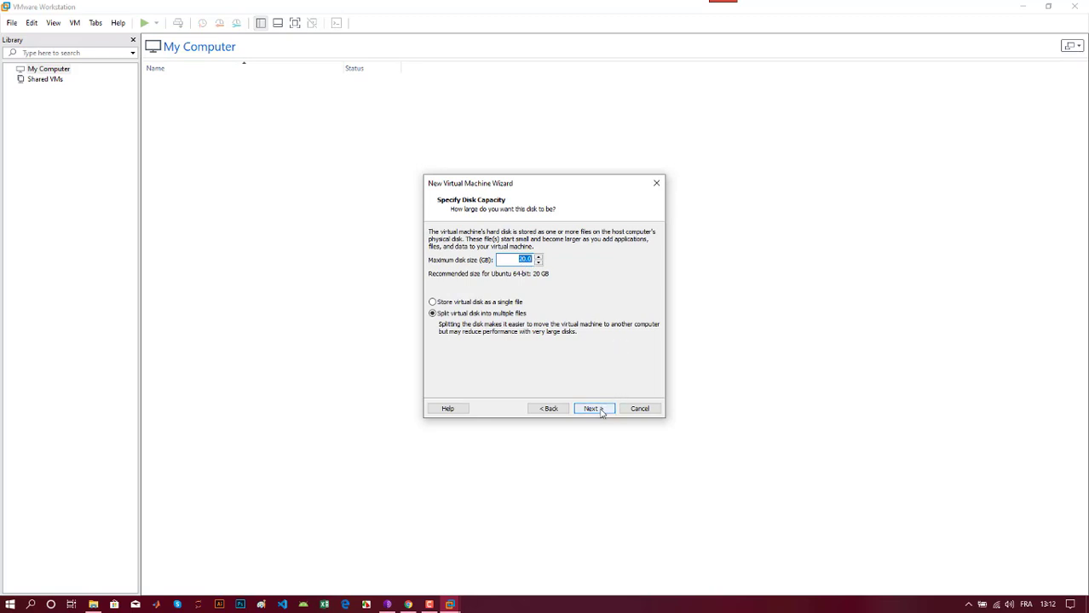
Accept the 20 GB virtual disk split into multiple files.
click(592, 408)
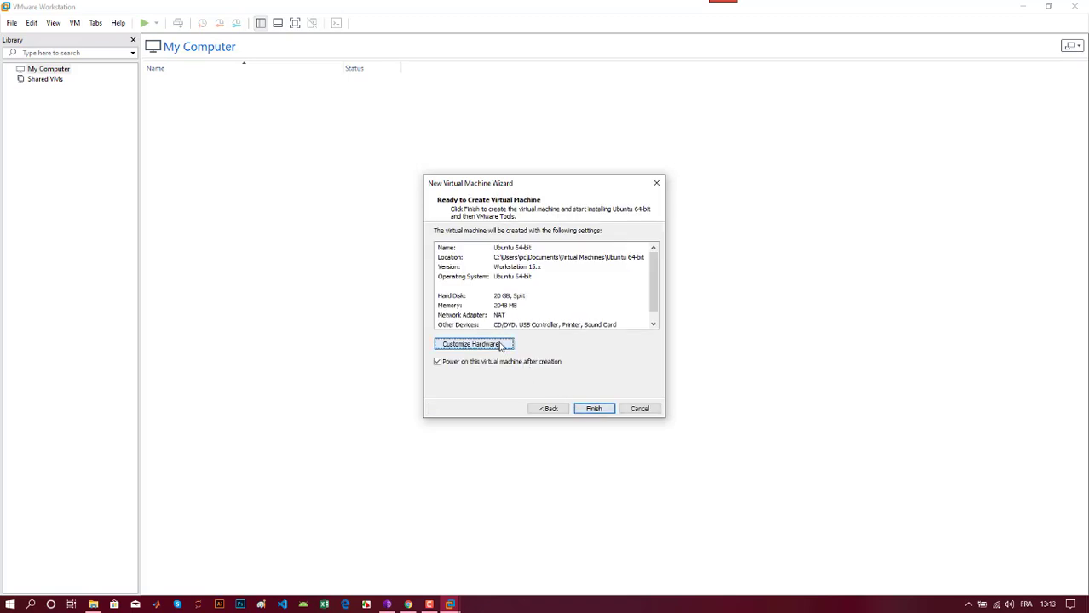
In Customize Hardware, set the processor to 2 cores per processor.
click(474, 343)
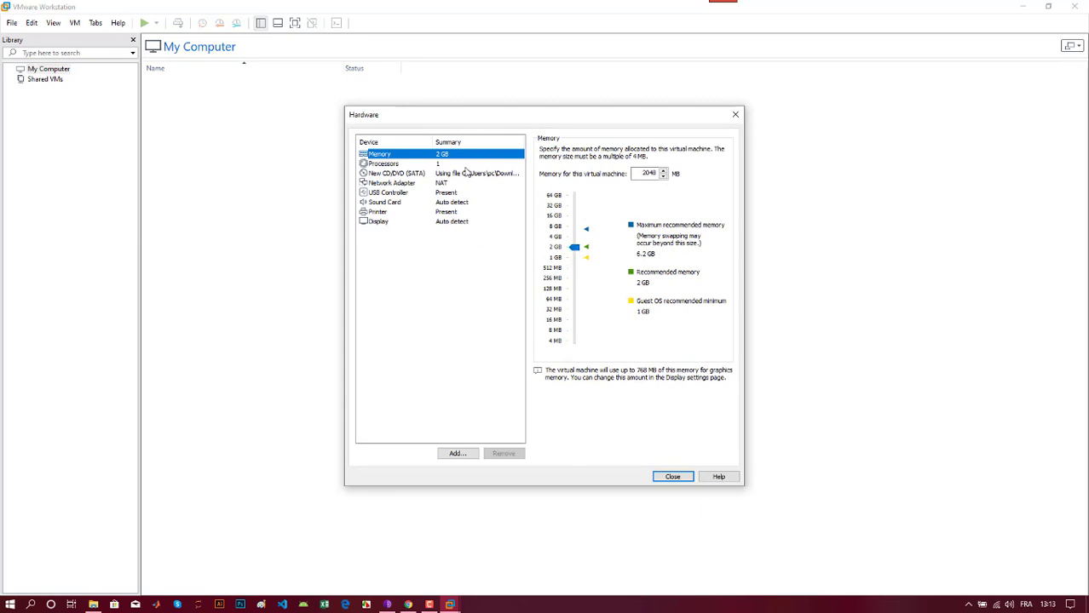
click(383, 163)
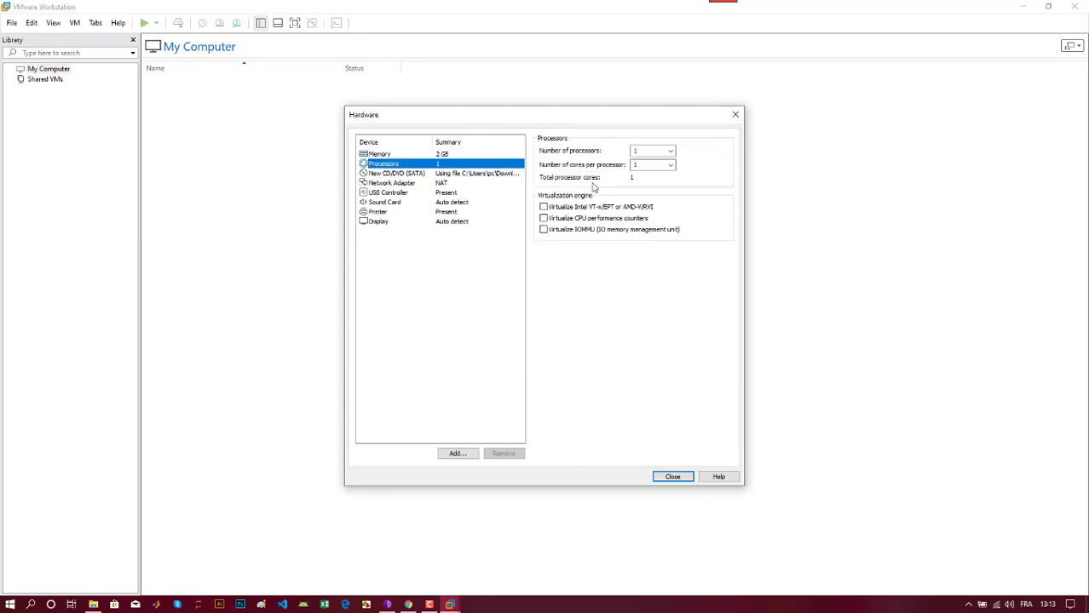
click(671, 165)
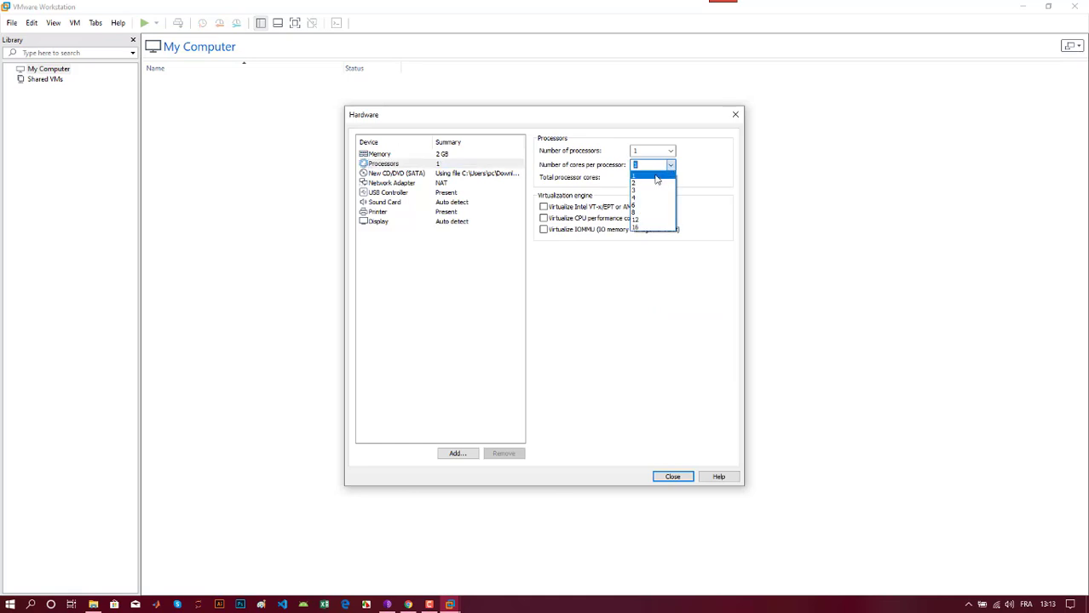
click(634, 179)
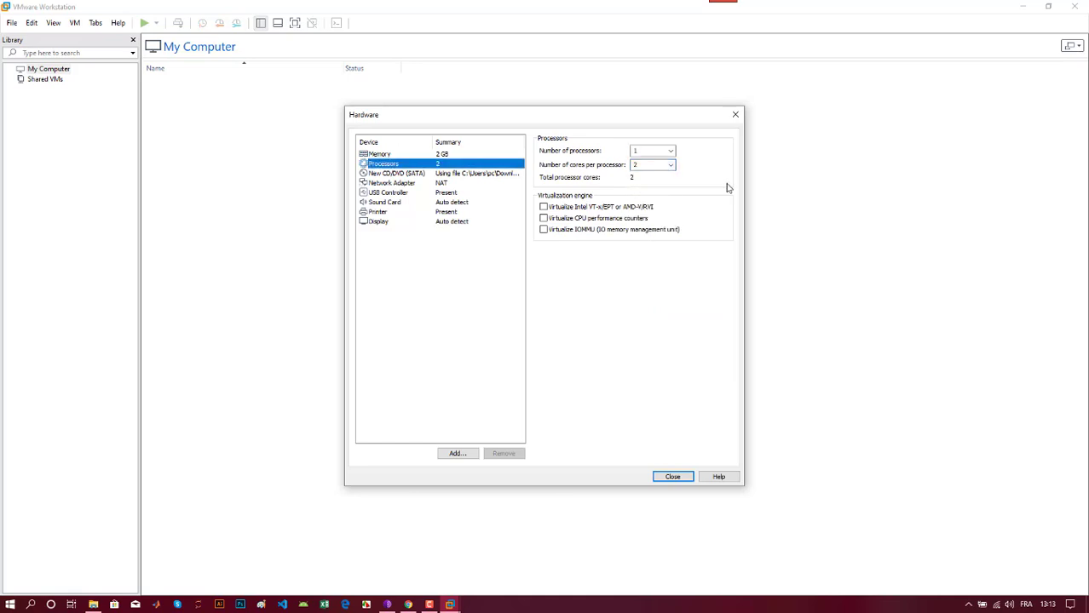
mouse_move(716, 260)
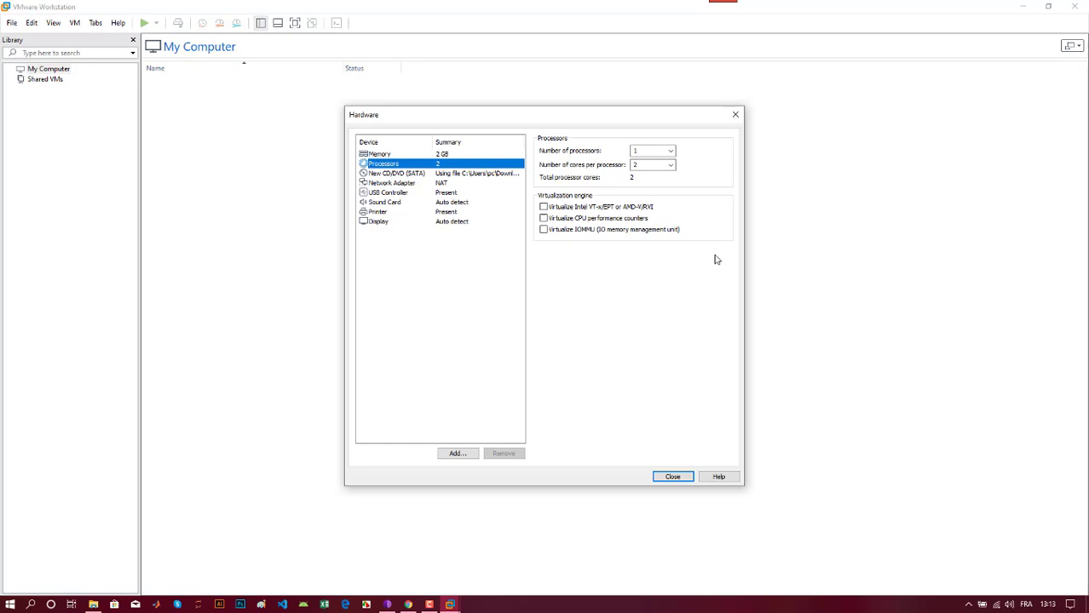
mouse_move(559, 254)
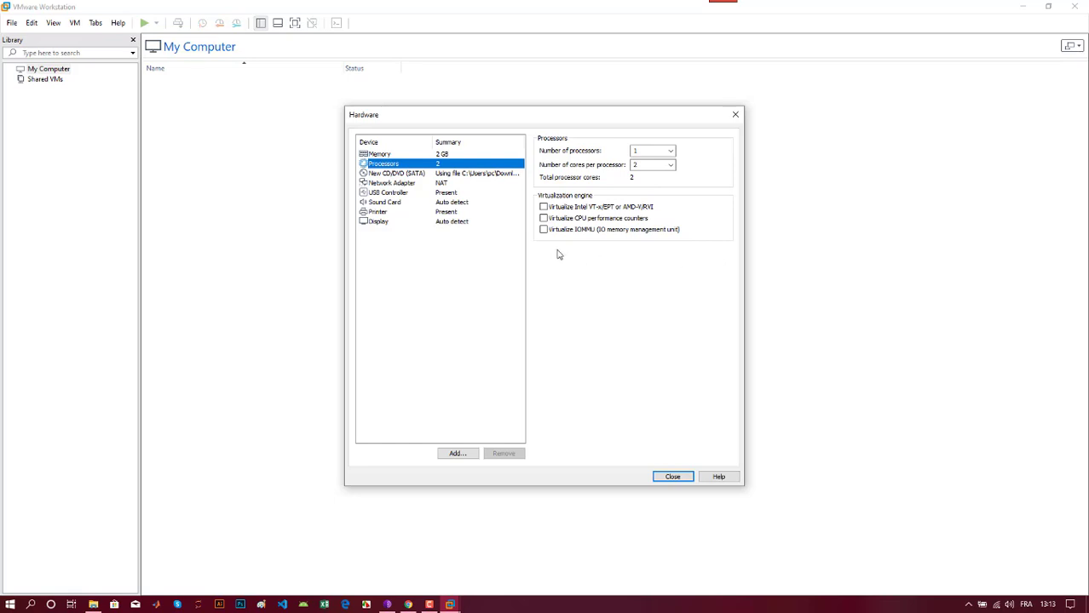
Review the network adapter settings, close the hardware dialog and finish creating the VM.
click(391, 182)
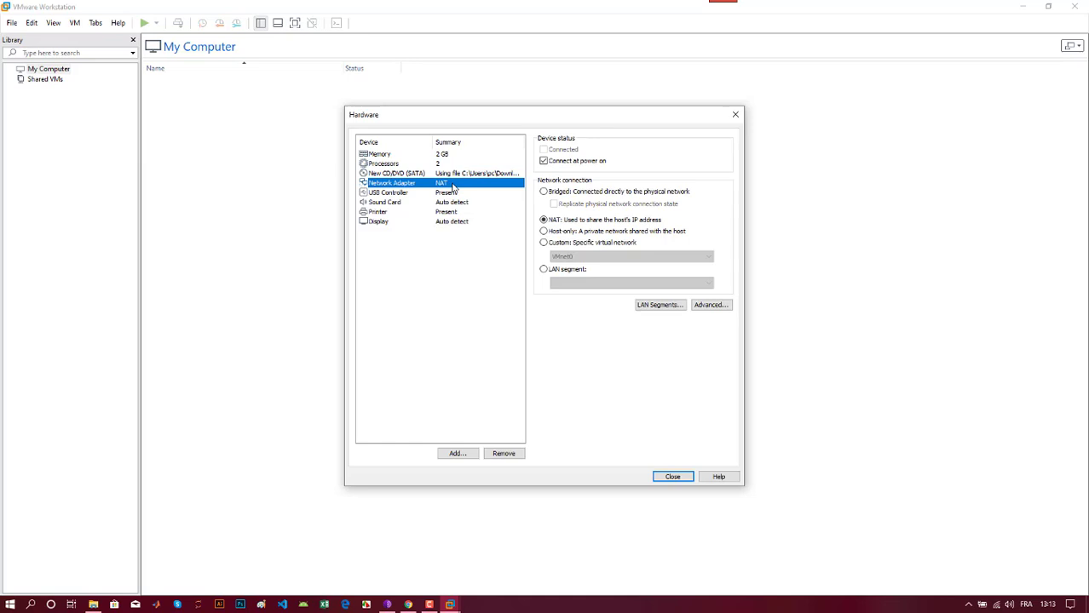
mouse_move(488, 230)
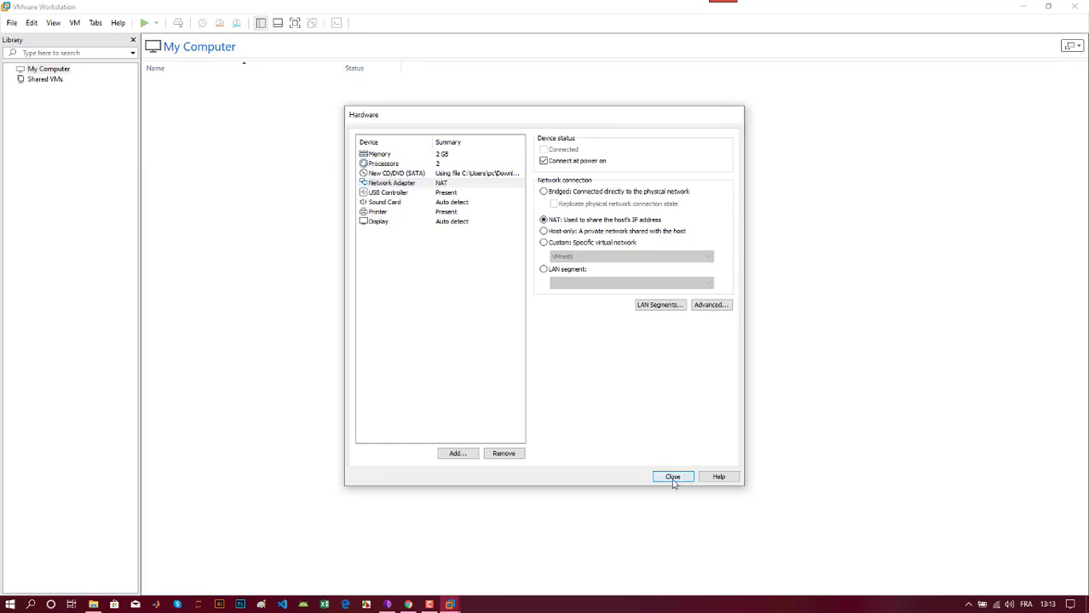
click(672, 477)
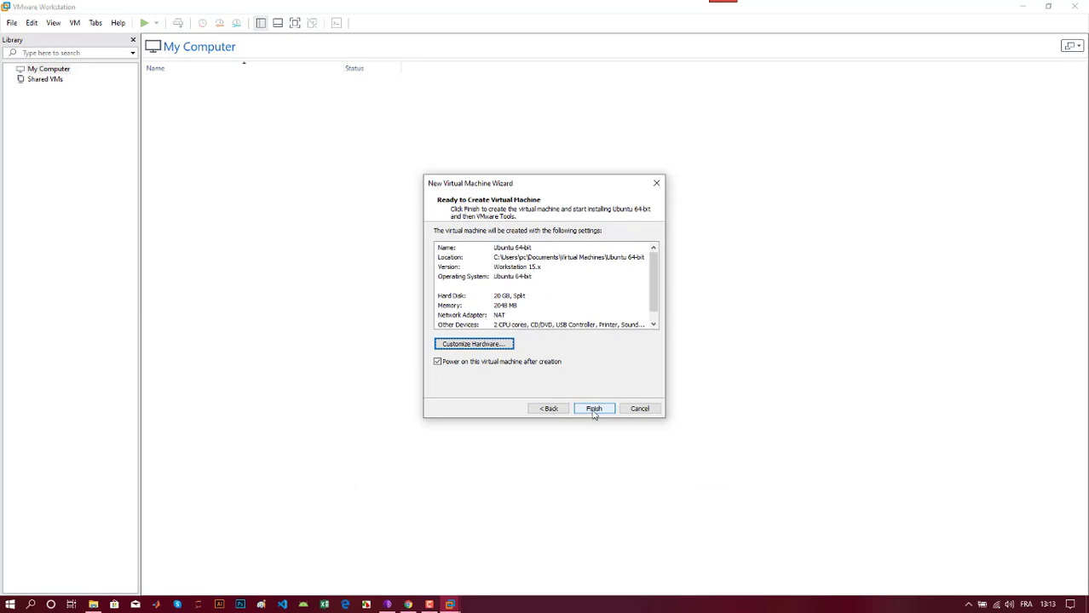
click(592, 408)
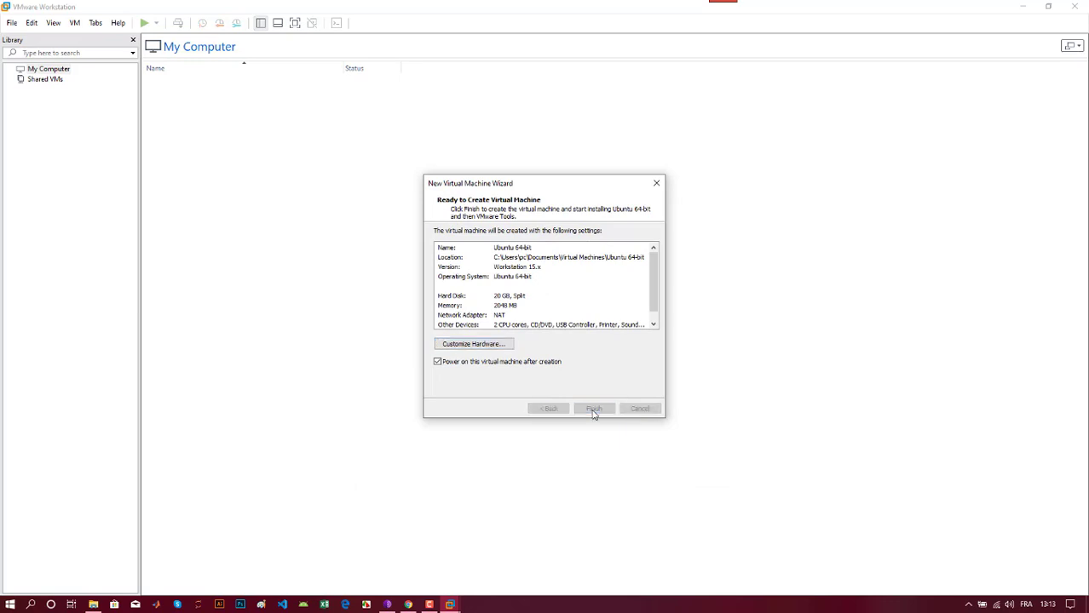
click(594, 409)
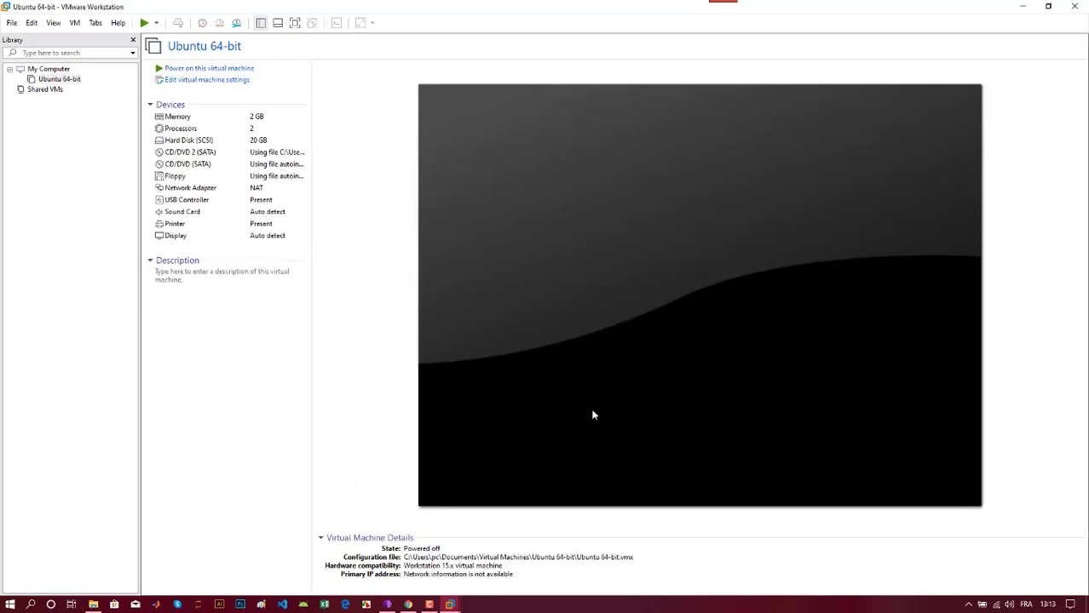
Power on the Ubuntu 64-bit VM so Easy Install starts installing Ubuntu.
click(209, 68)
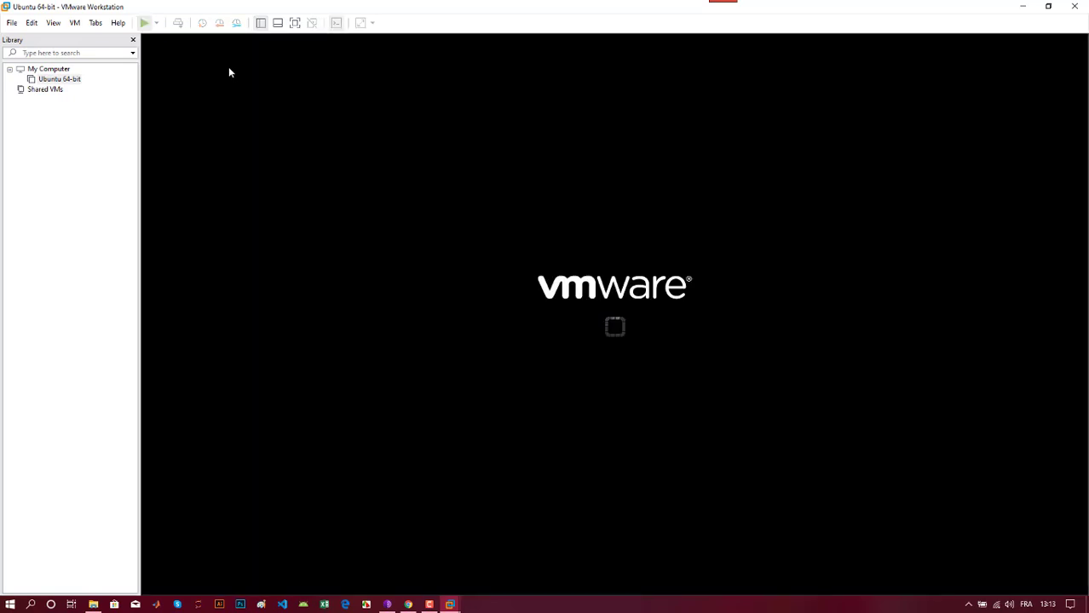
mouse_move(816, 359)
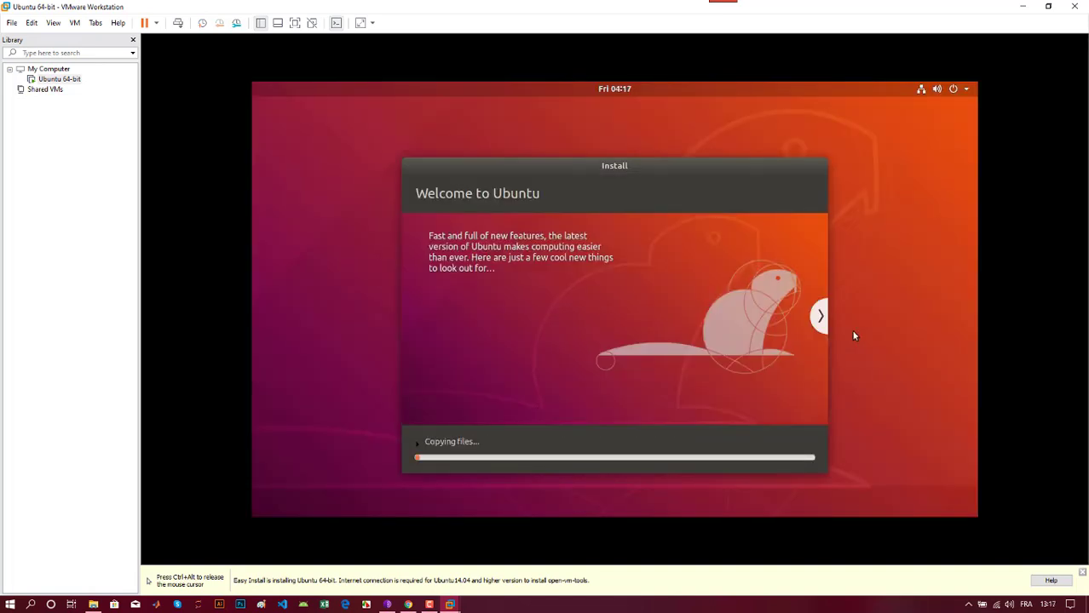
click(819, 316)
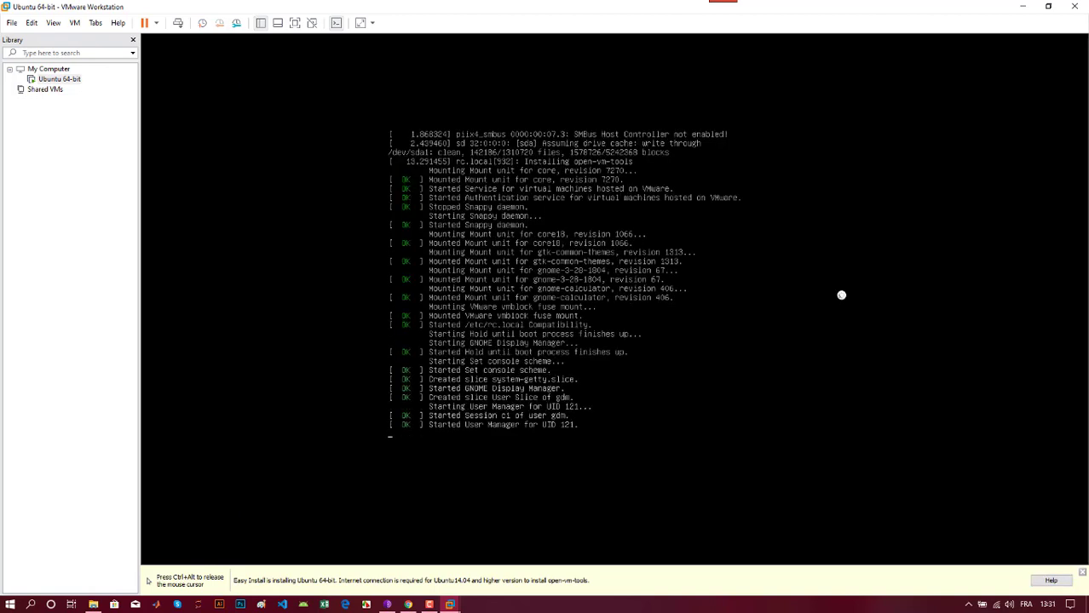
mouse_move(660, 165)
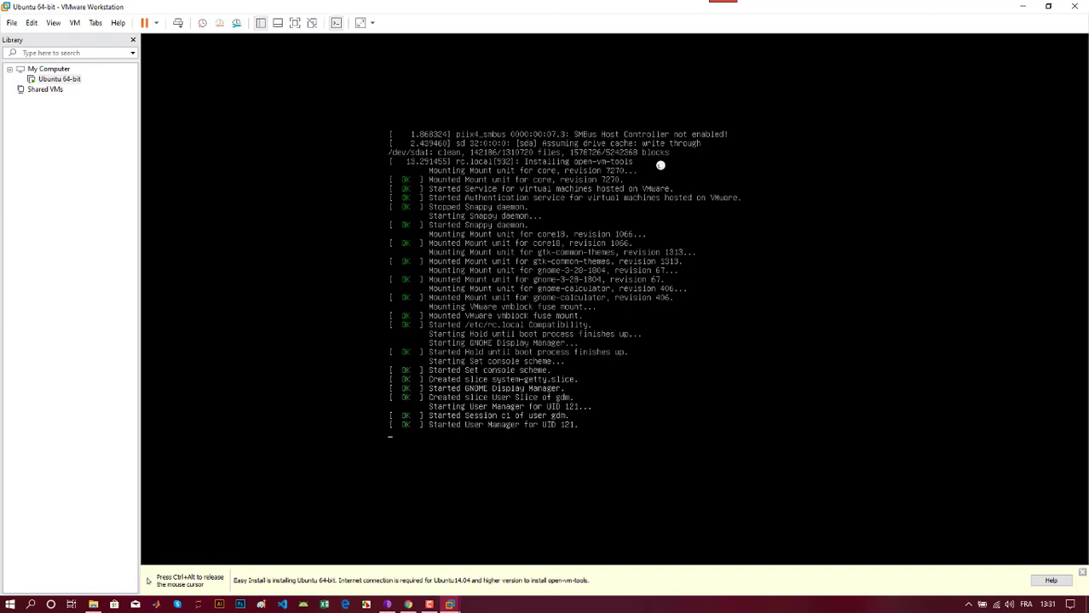
mouse_move(937, 310)
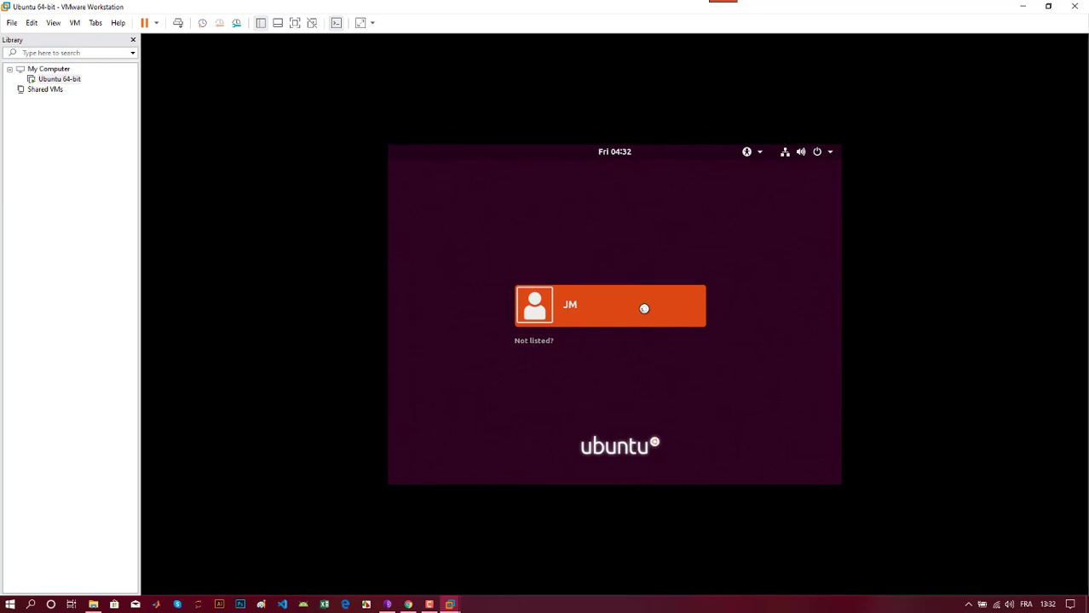
Select the JM account on the Ubuntu login screen and sign in with its password.
click(610, 305)
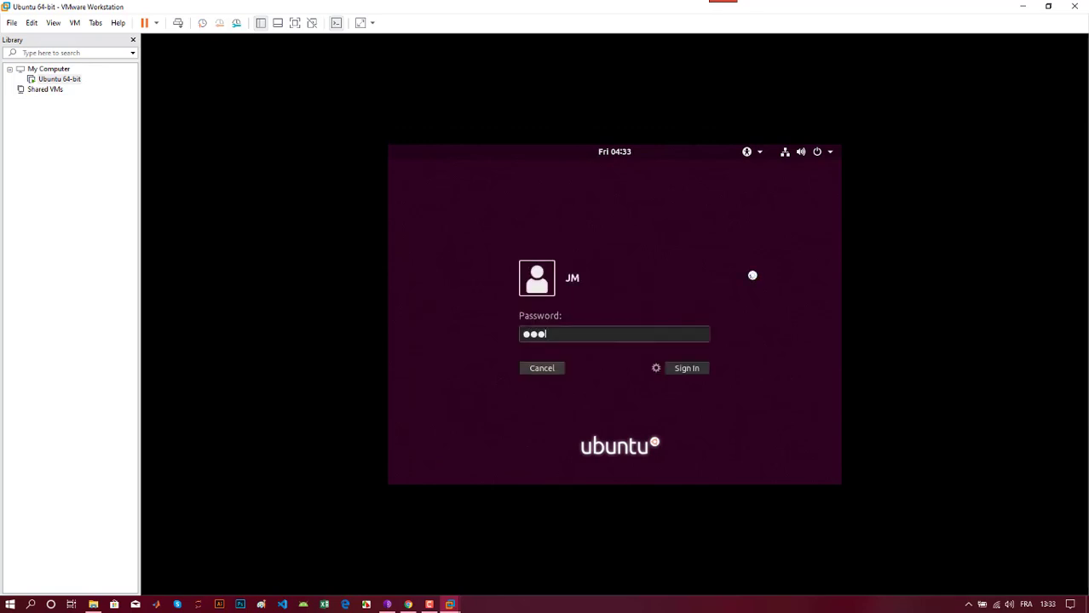
click(686, 368)
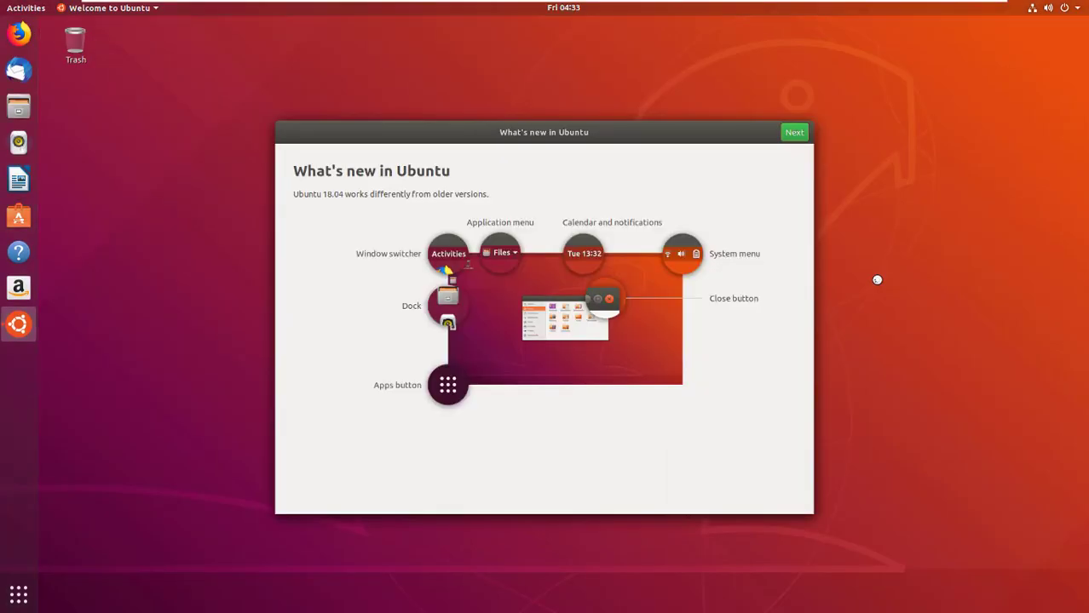
mouse_move(793, 132)
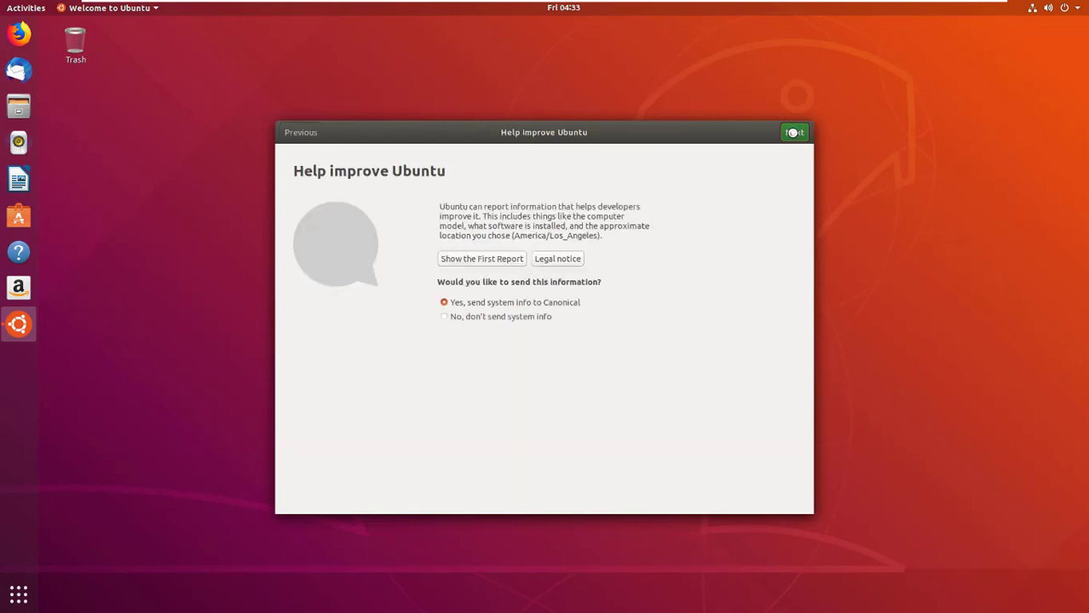
mouse_move(805, 279)
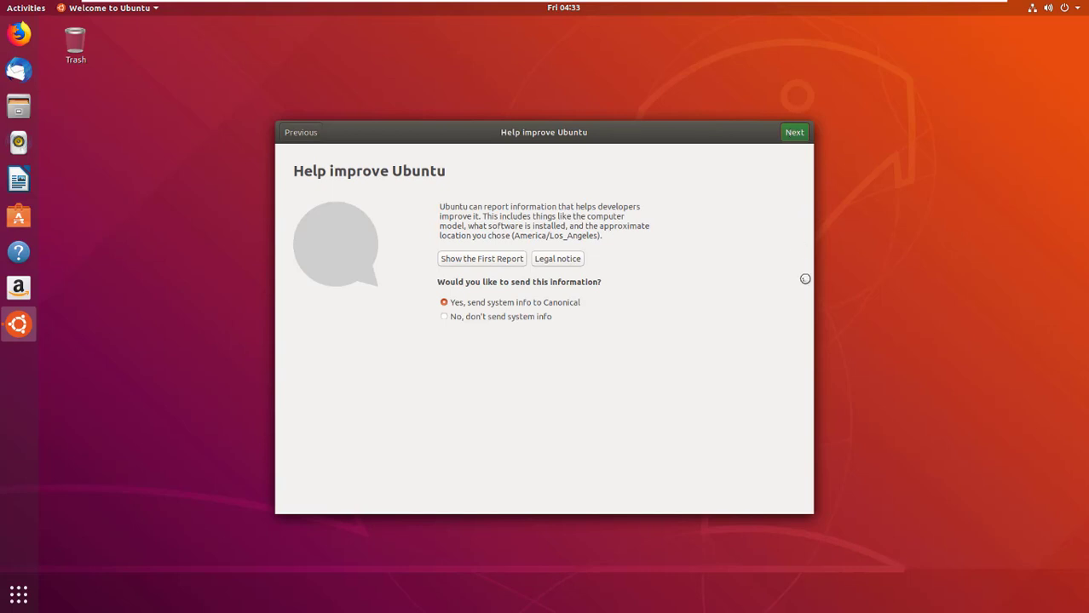
Advance past the system info page and click Done on the welcome tour.
click(793, 132)
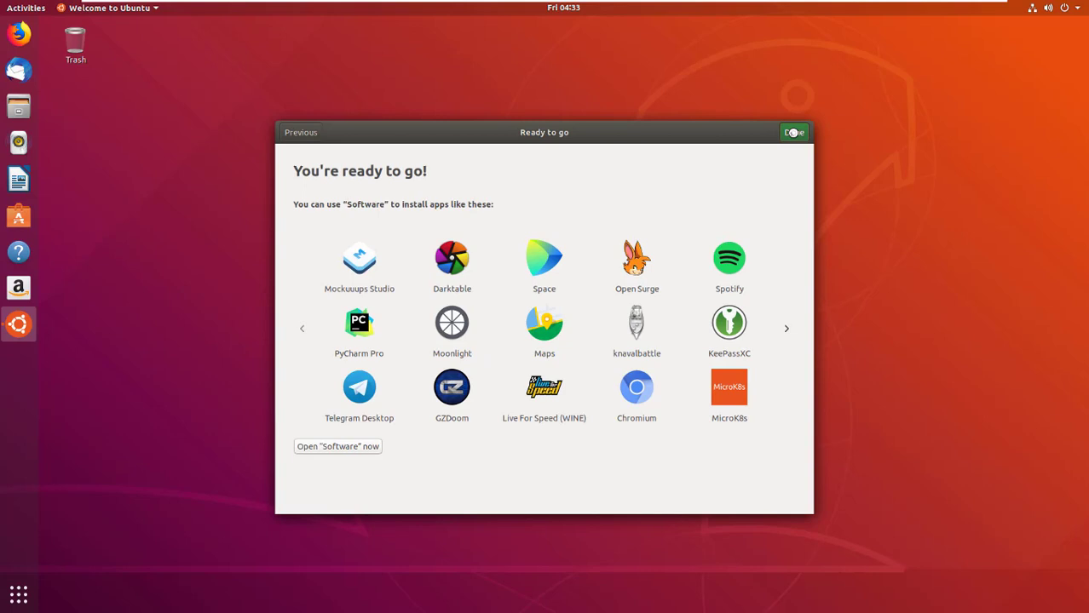
click(792, 132)
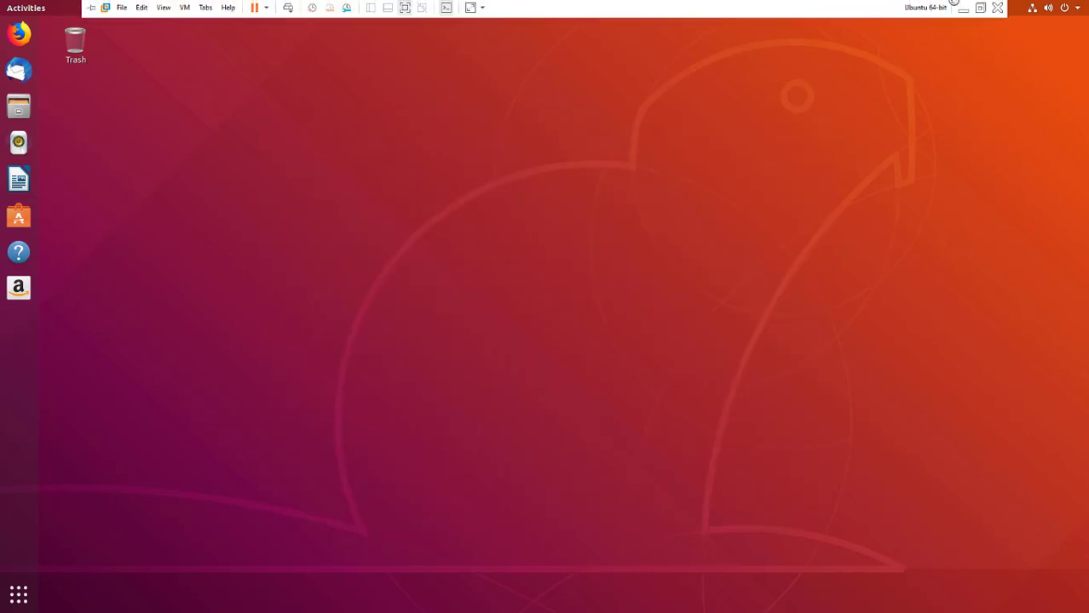
Start a snapshot and name it 'Snapshot 1 - Fresh Ubuntu 64 Installation'.
click(347, 8)
text(Snapshot 1 - Fresh Ubuntu)
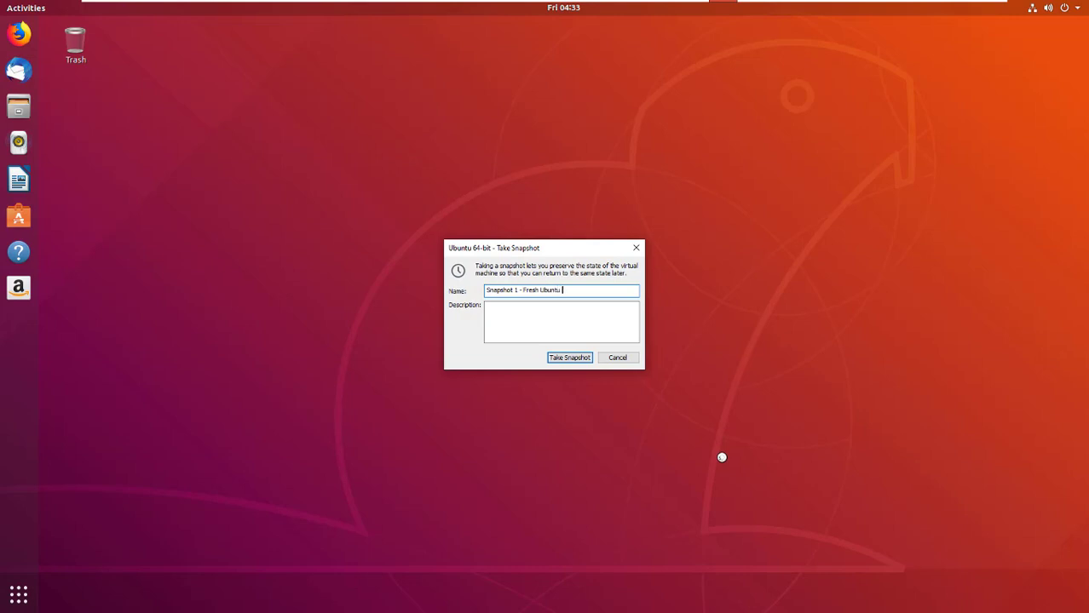
text(64 Installation)
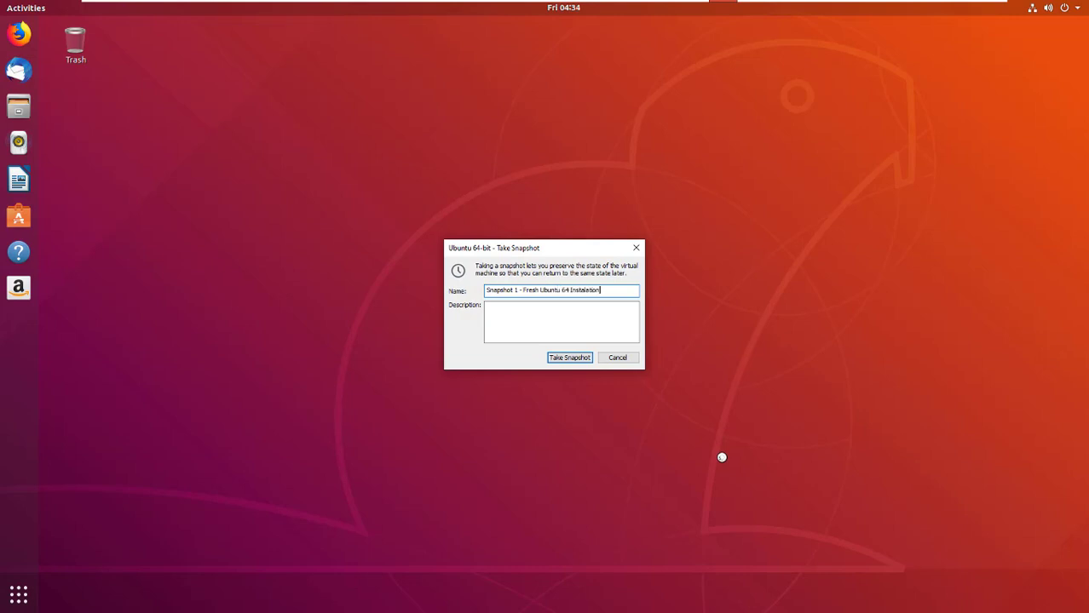
mouse_move(569, 356)
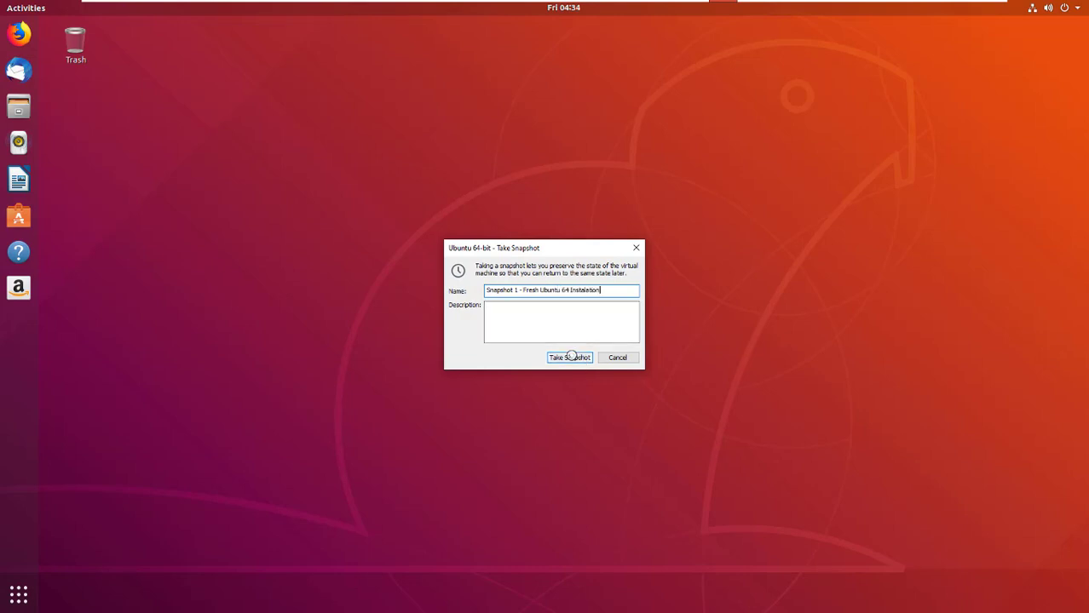